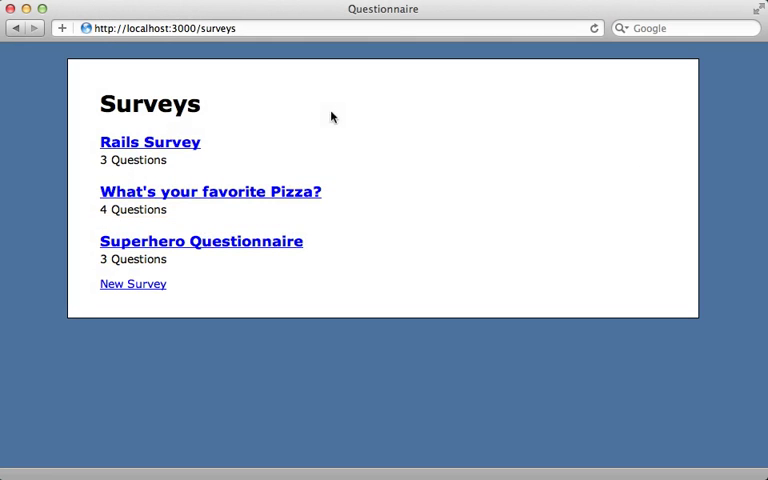
mouse_move(256, 144)
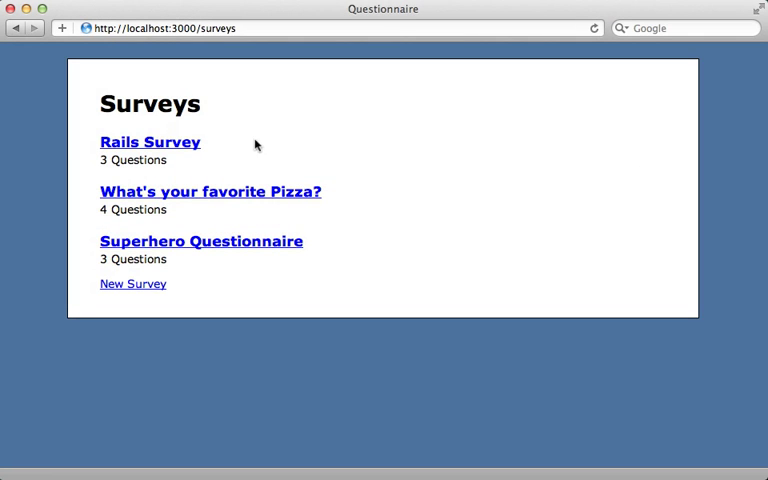
mouse_move(170, 150)
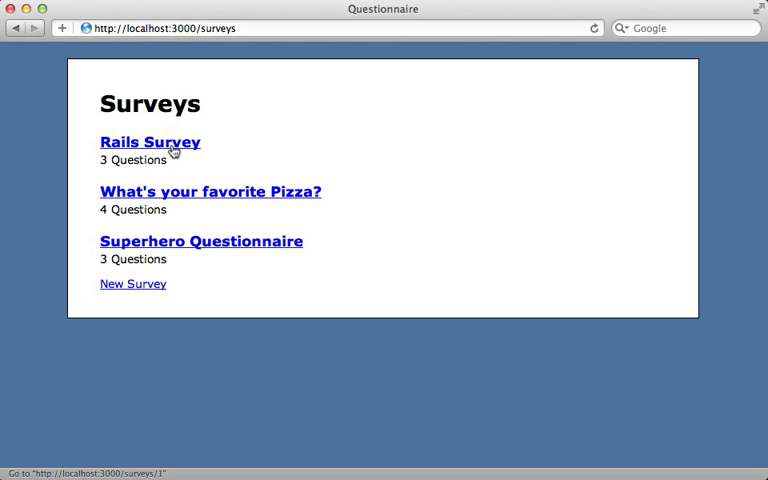
Go to the Rails Survey page listing its three questions and answer options.
click(148, 140)
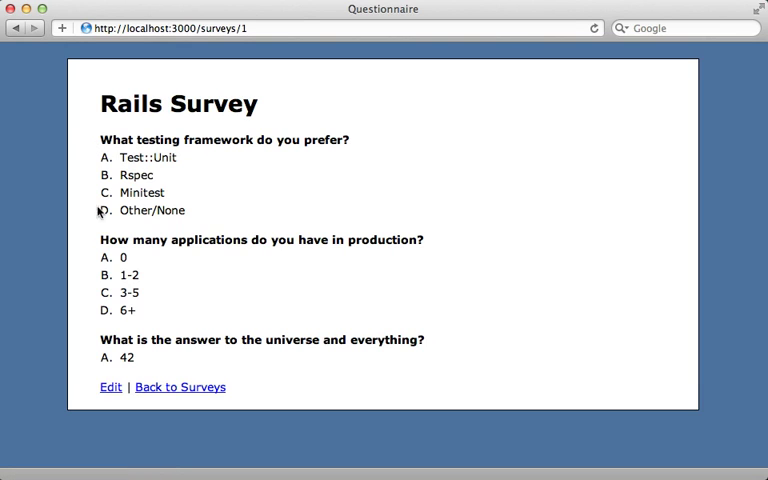
mouse_move(112, 158)
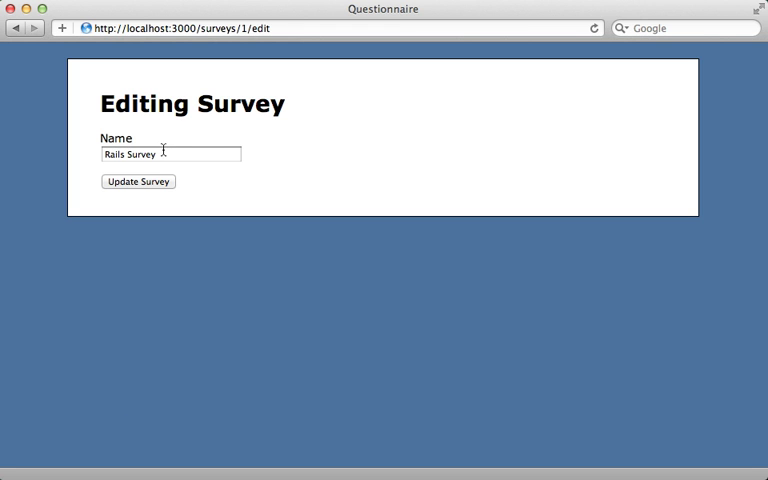
mouse_move(126, 168)
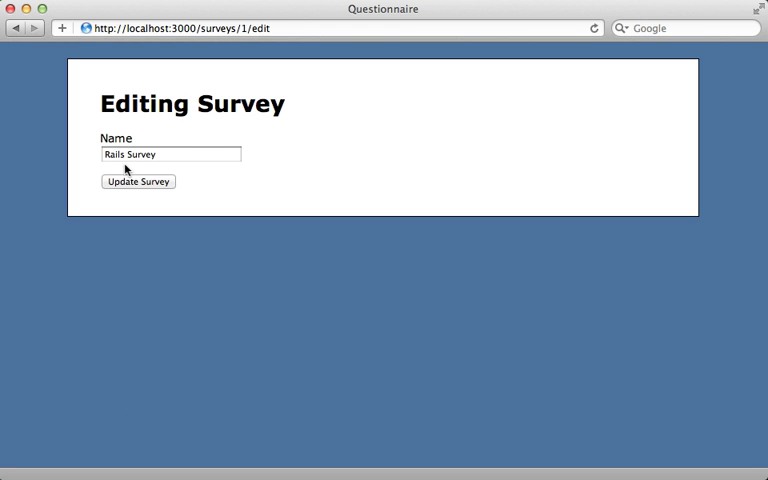
mouse_move(176, 188)
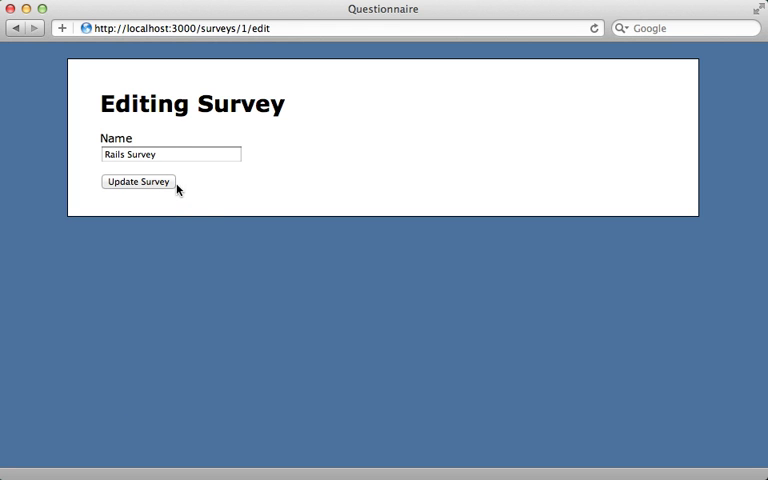
mouse_move(196, 224)
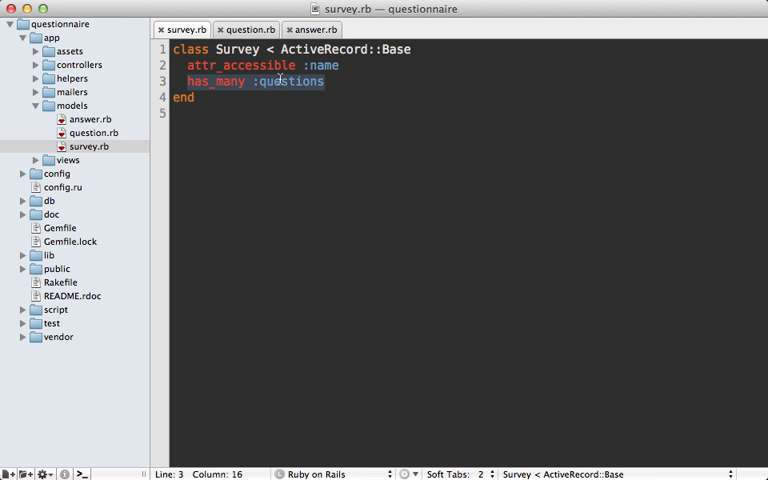
Bring up survey.rb showing the Survey model's has_many :questions association.
click(244, 28)
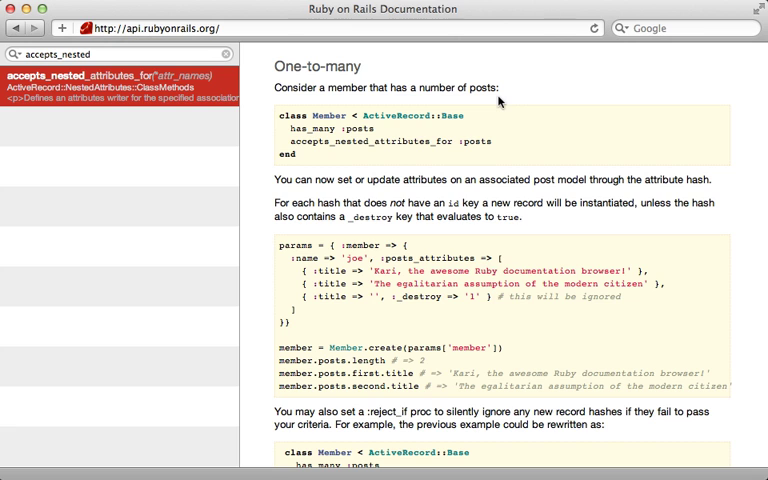
Look up the accepts_nested_attributes_for one-to-many example in the Rails API docs.
double_click(368, 140)
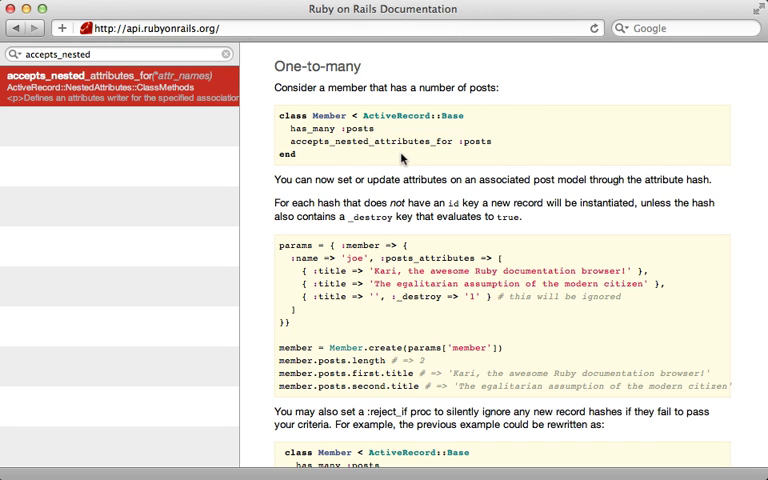
mouse_move(424, 268)
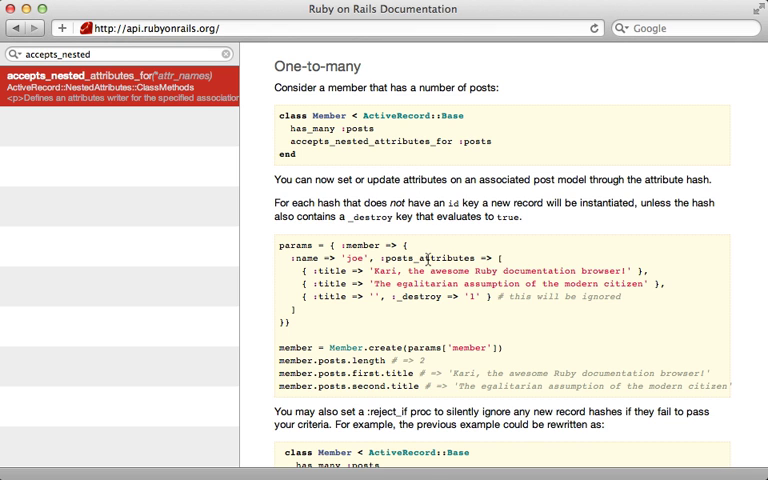
double_click(426, 256)
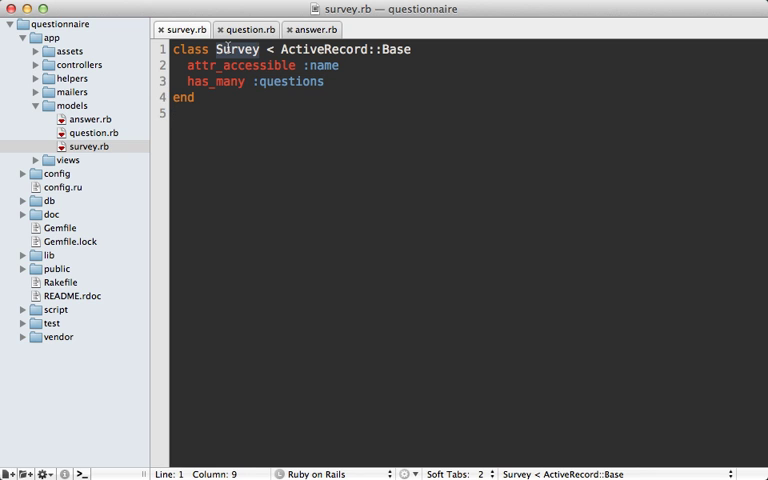
Add accepts_nested_attributes_for :questions and :questions_attributes to attr_accessible in survey.rb.
text(accepts_nested_a)
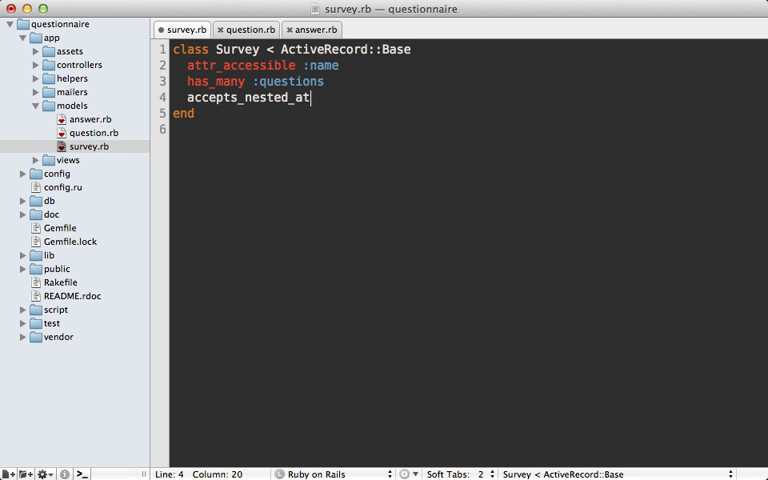
text(tributes_for :question)
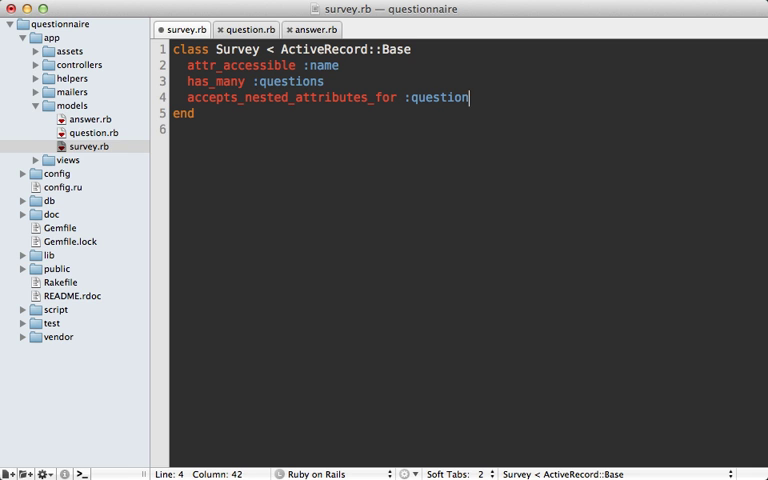
text(s)
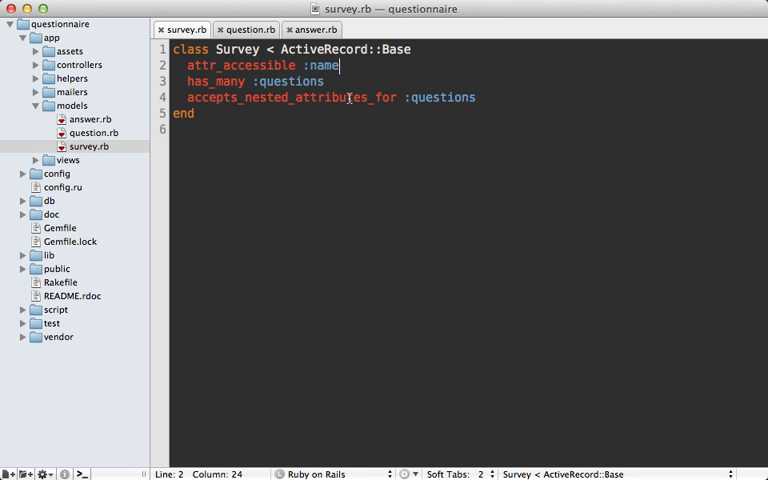
text(, :q)
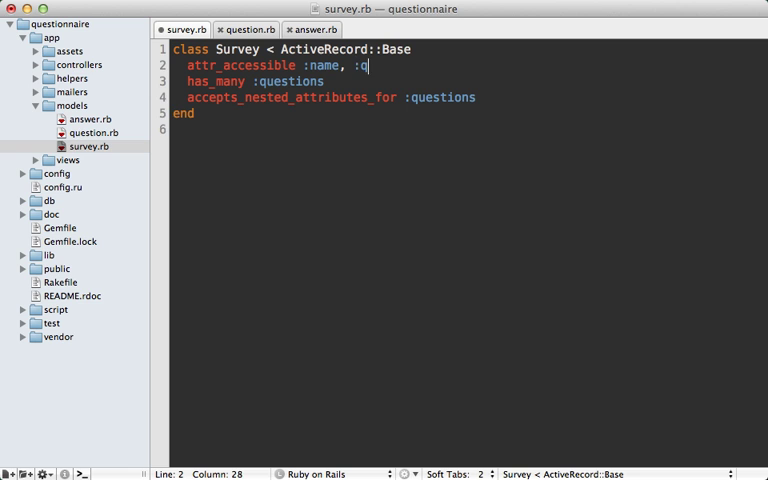
text(uestions_at)
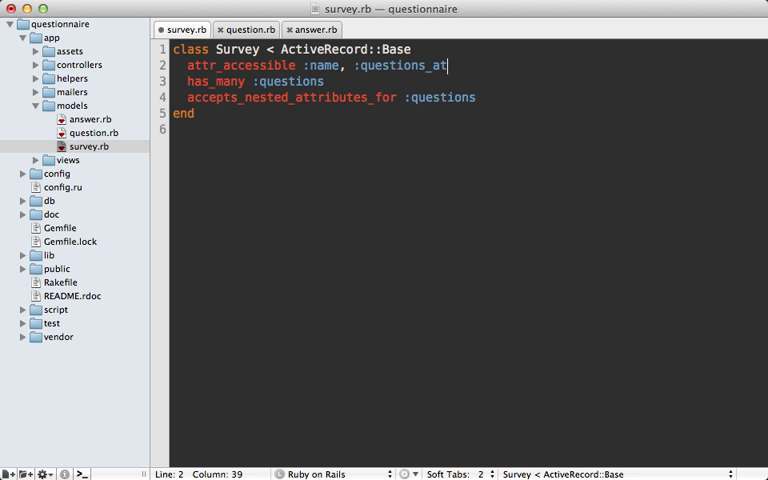
text(tributes)
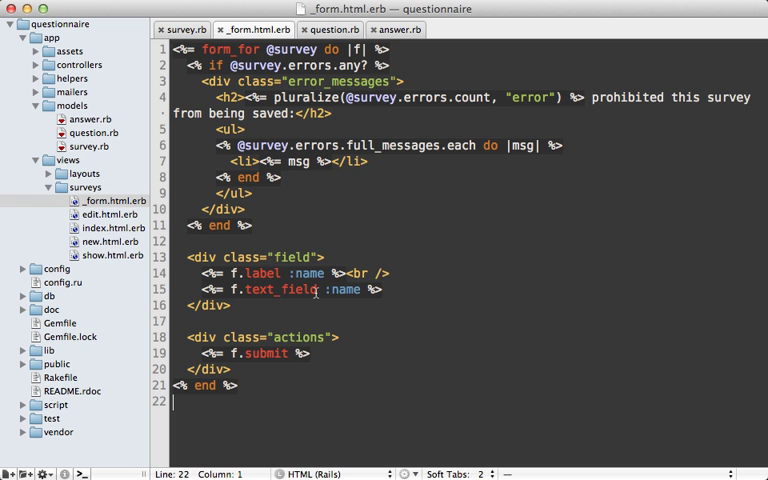
Below the name field, start an f.fields_for :questions do |builder| block.
double_click(346, 290)
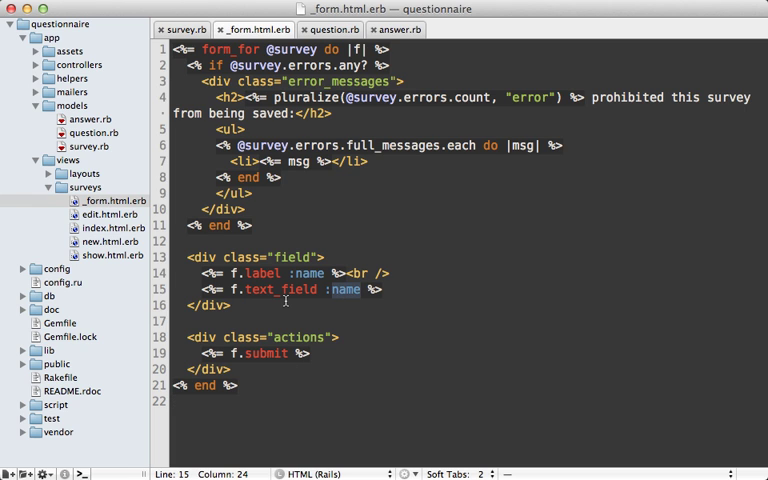
key(enter)
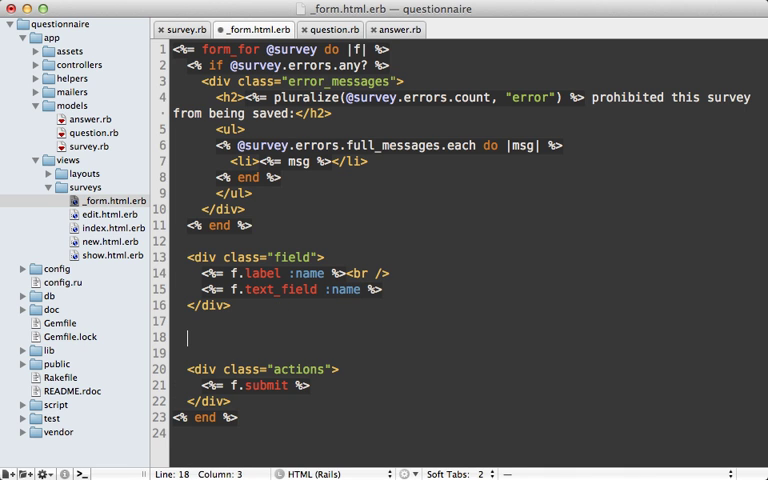
text(<%= f.fields %>)
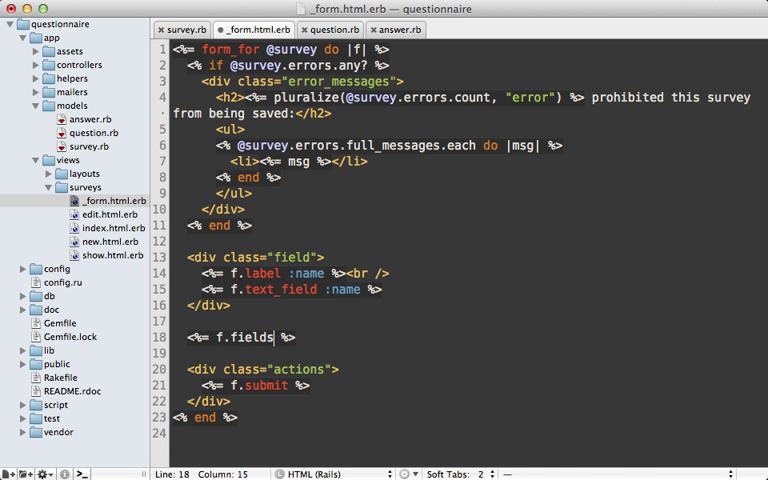
text(_for :questions)
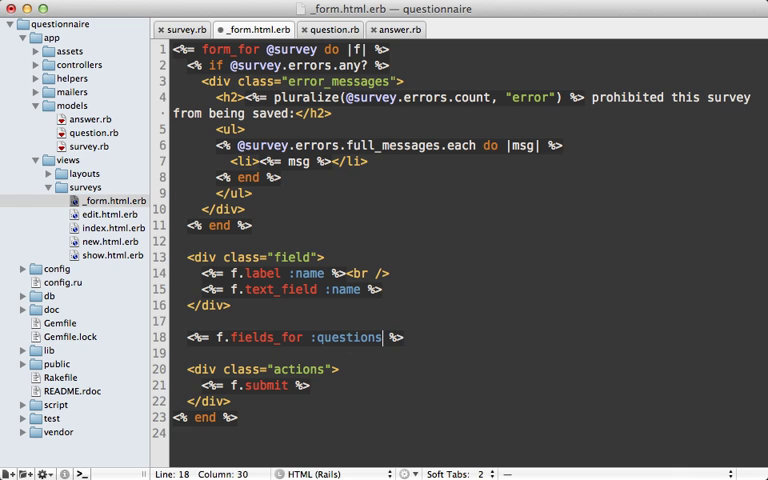
text(do ||)
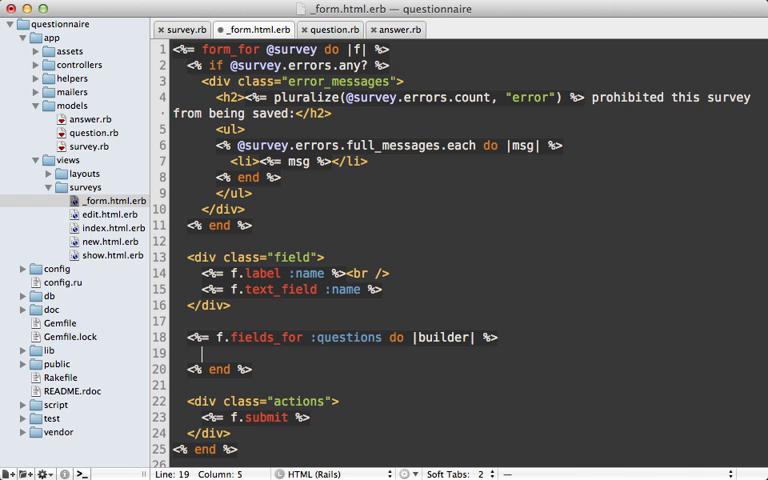
Inside it add builder.label :content, "Question" and a builder.text_area :content.
text(<p></p>)
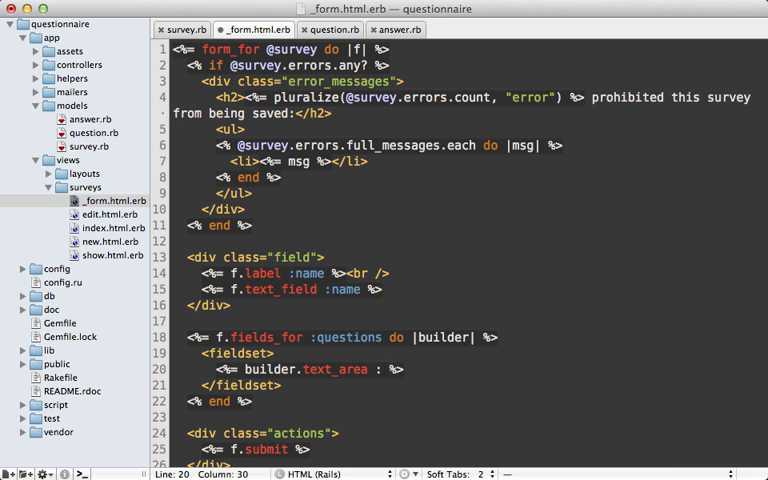
text(:content)
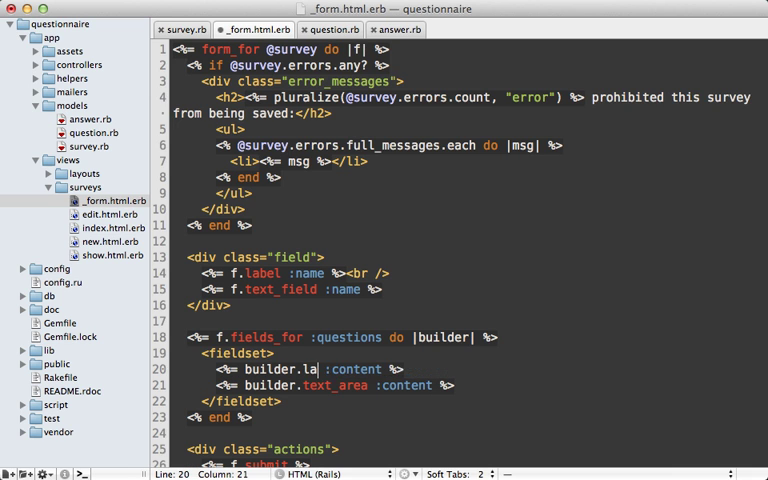
text(bel :content, "")
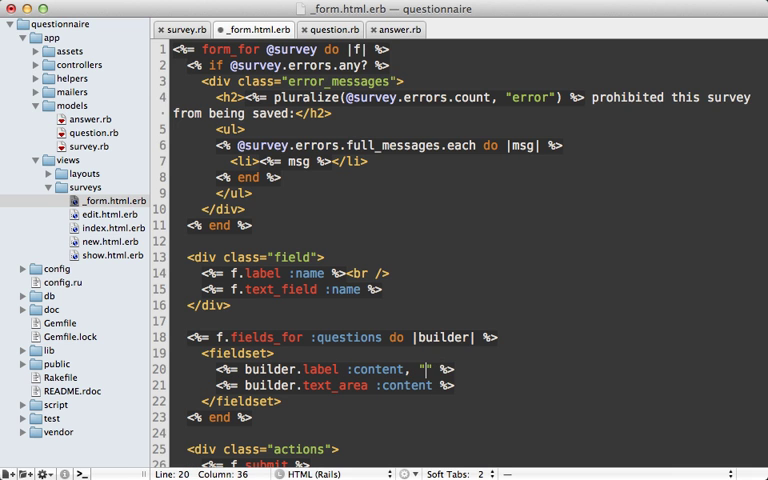
text(Question)
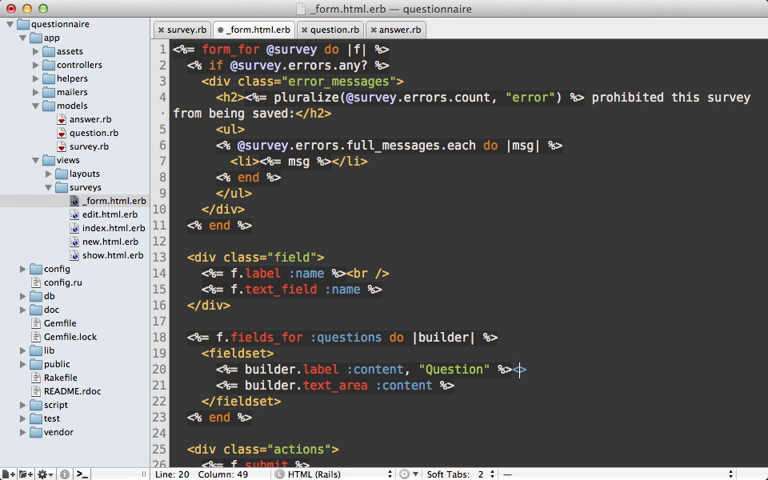
text(<br />)
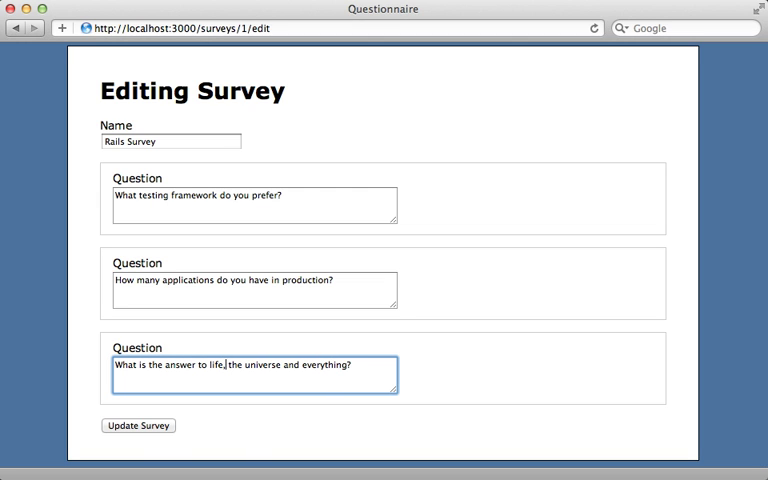
Submit the edit form with Update Survey to save the three questions.
click(138, 424)
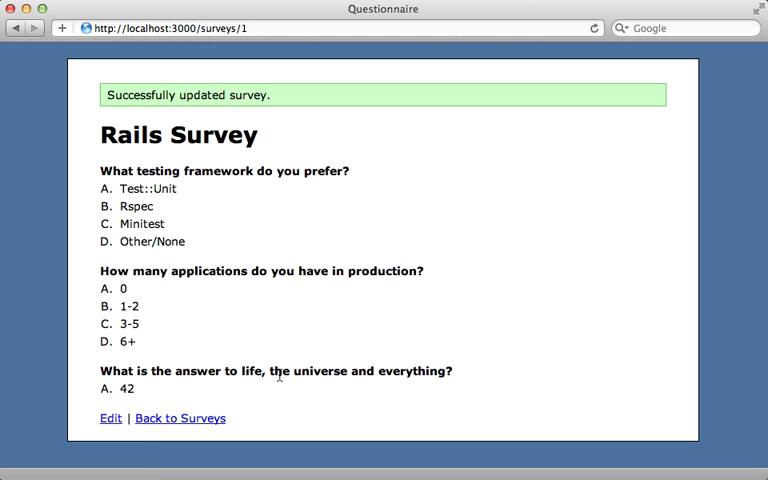
mouse_move(252, 384)
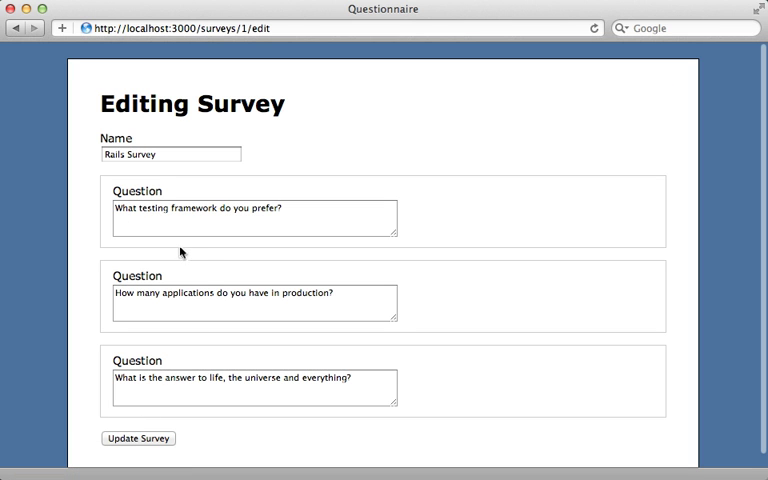
mouse_move(138, 252)
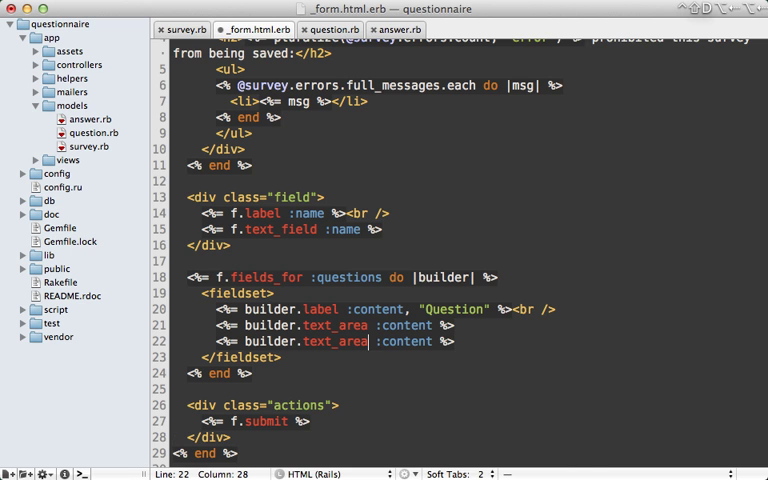
Add builder.check_box :_destroy with a "Remove Question" label to each question field.
text(check_box)
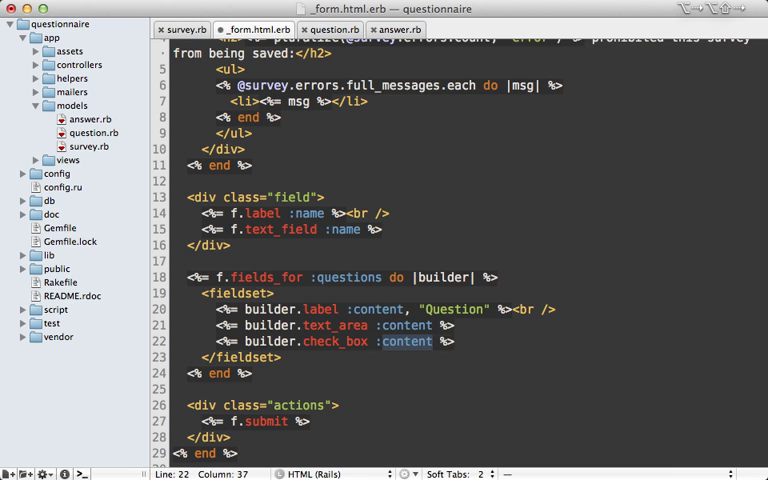
text(:_destroy)
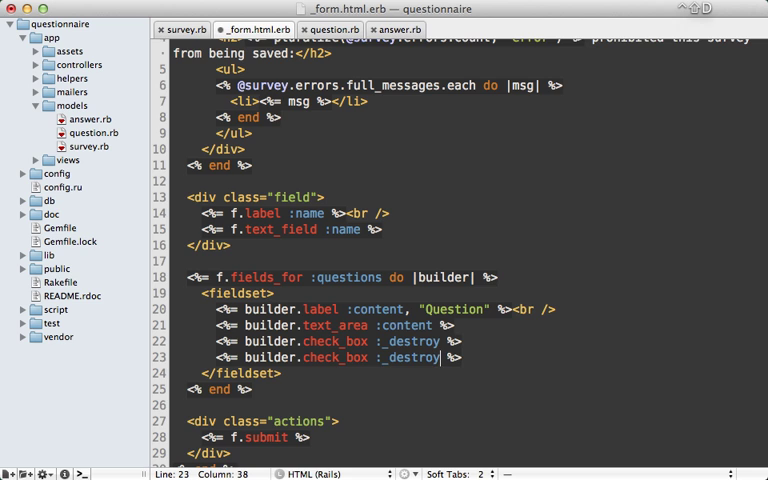
text(label)
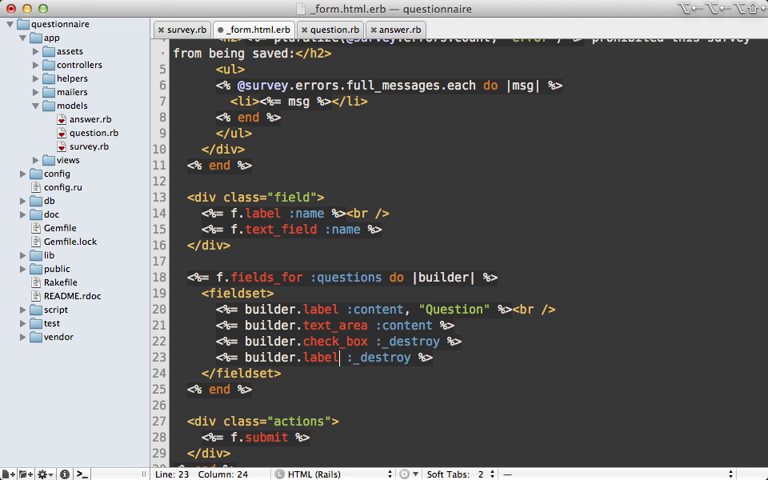
text(, "Remove ")
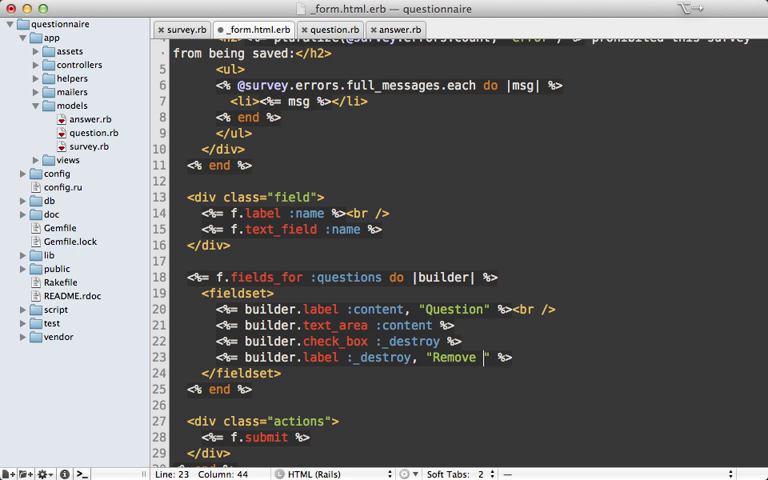
text(Question)
click(460, 324)
text(<br />)
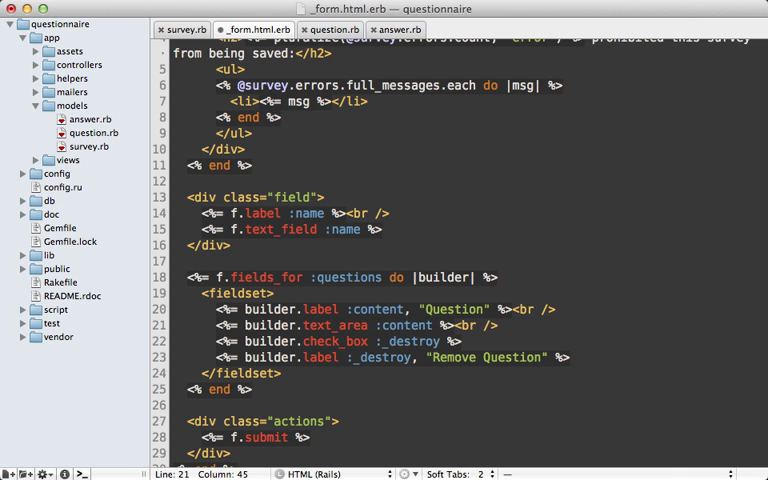
In survey.rb, add allow_destroy: true to accepts_nested_attributes_for :questions.
click(180, 28)
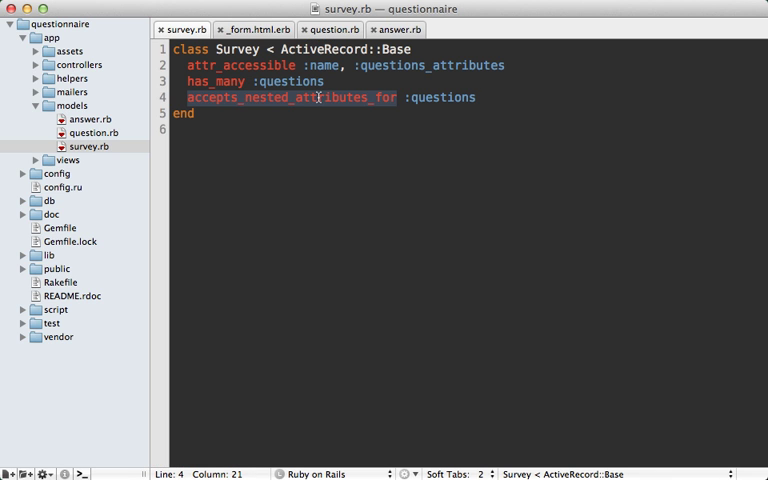
mouse_move(478, 98)
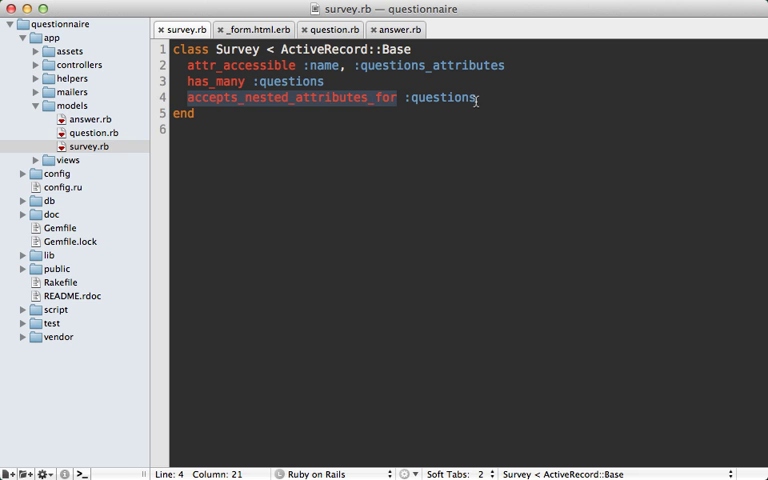
text(, allow)
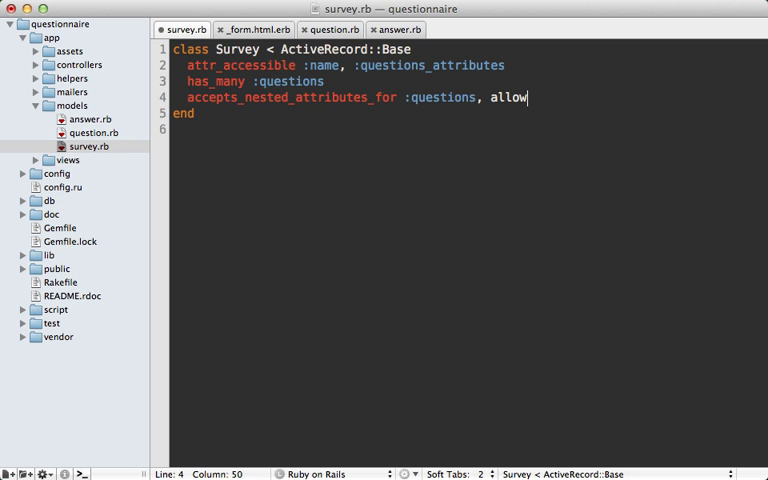
text(_destroy: true)
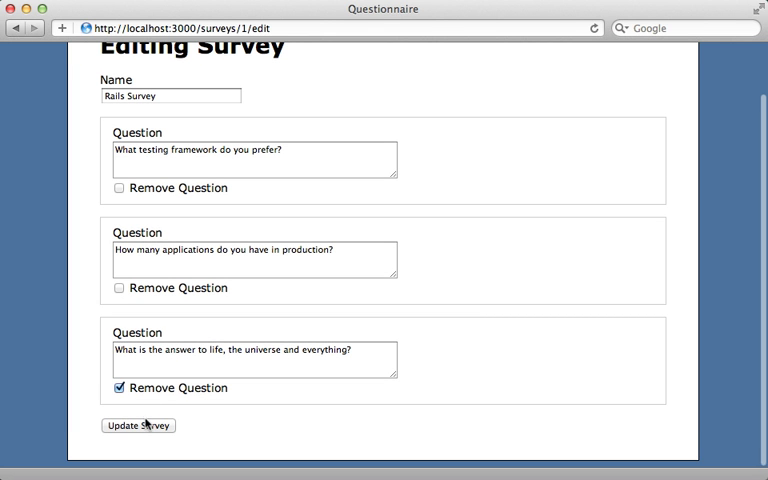
Update the survey with the third question's Remove Question box checked.
click(138, 424)
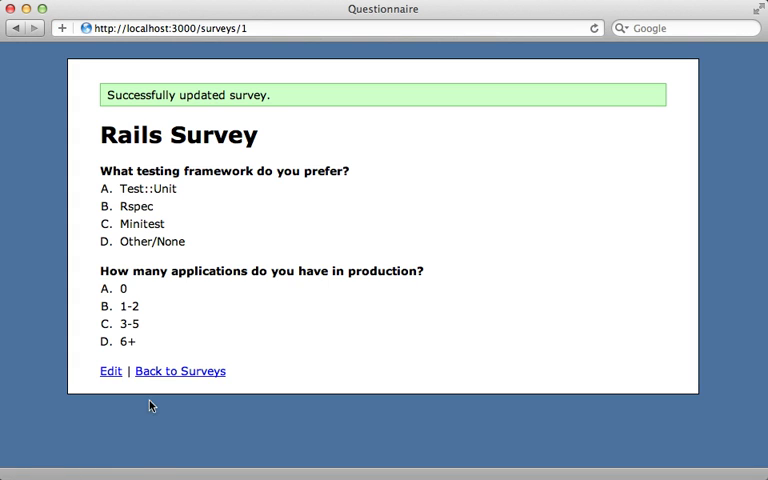
mouse_move(196, 350)
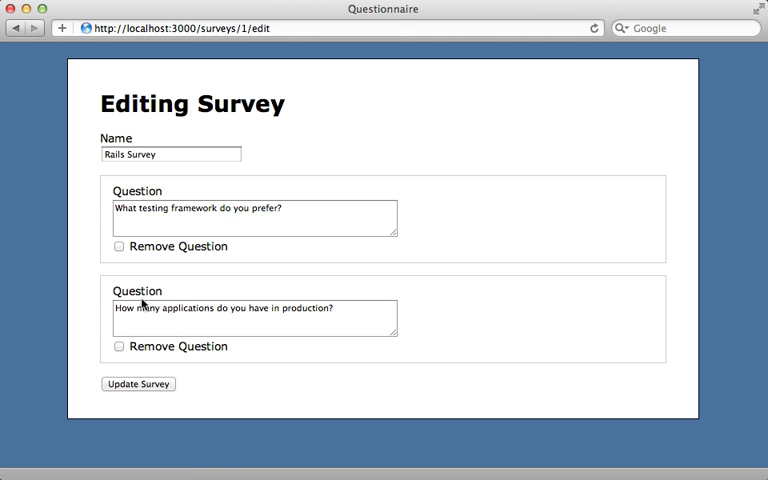
mouse_move(184, 380)
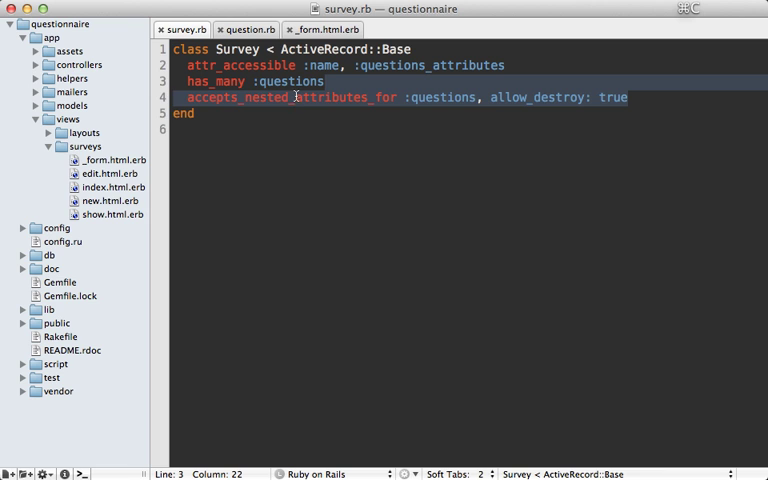
In question.rb, accept nested attributes for :answers with allow_destroy and make :answers_attributes accessible.
click(246, 28)
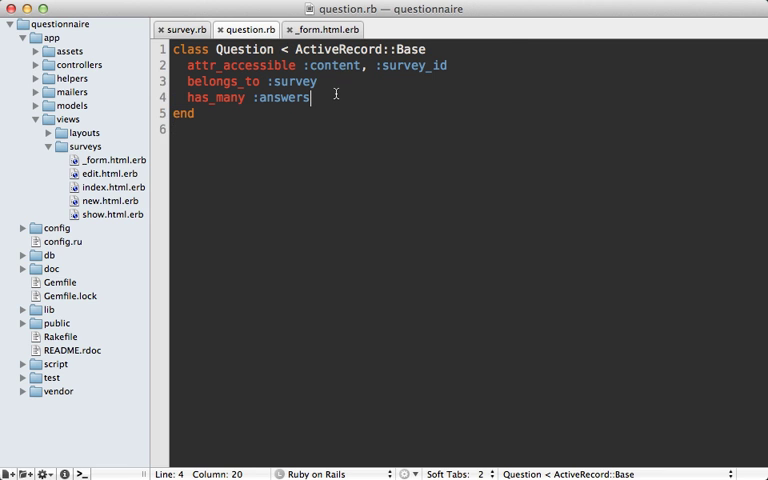
text(accepts_nested_attributes_for :questions, allow_destroy: true)
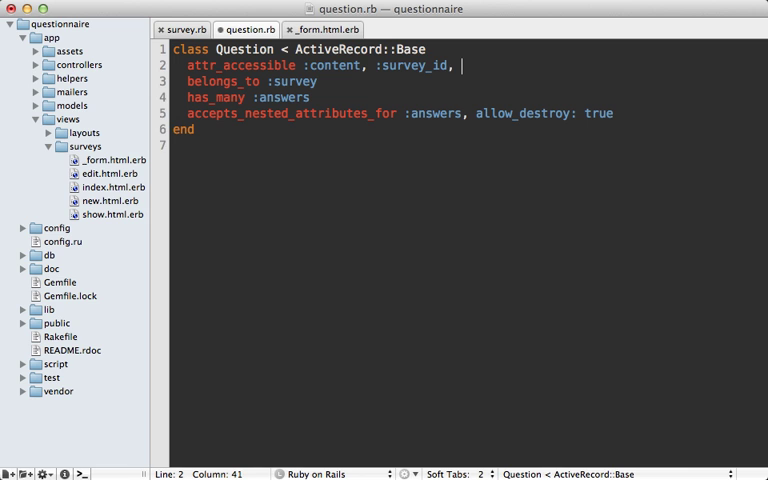
text(:answers)
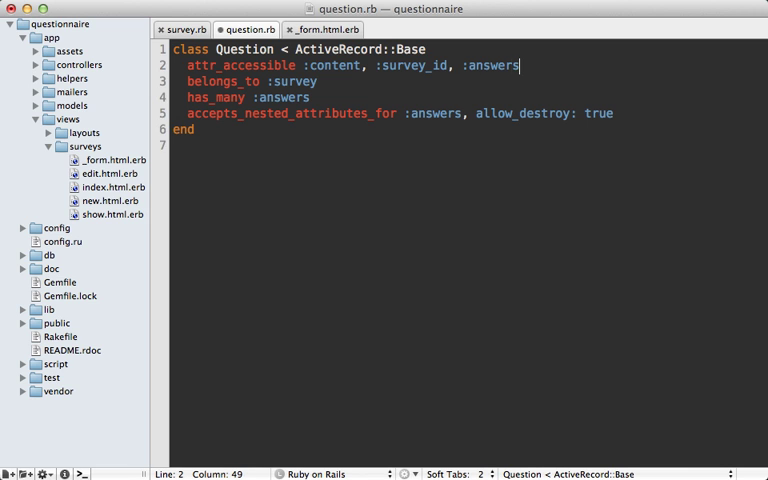
text(_attributes)
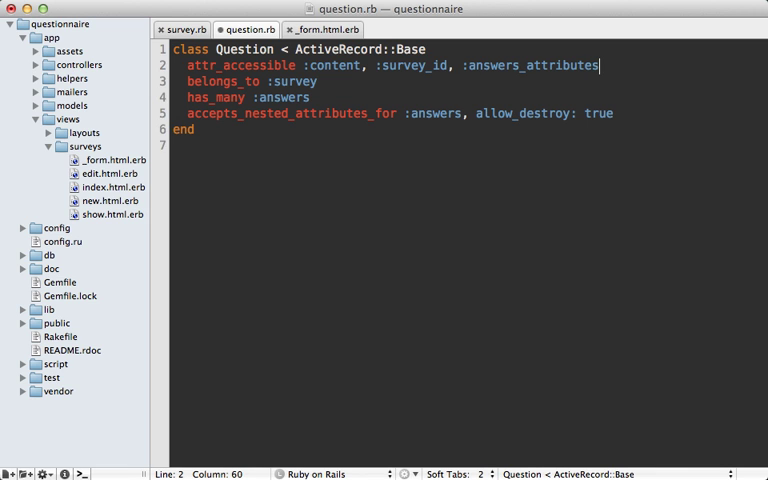
click(322, 28)
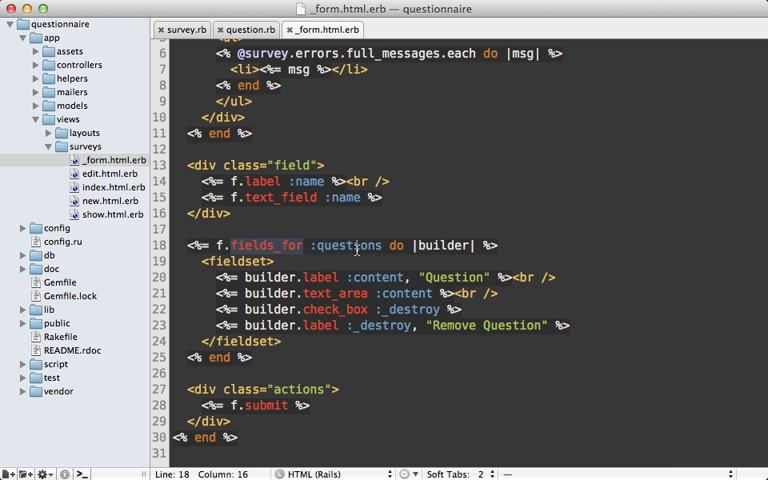
mouse_move(332, 364)
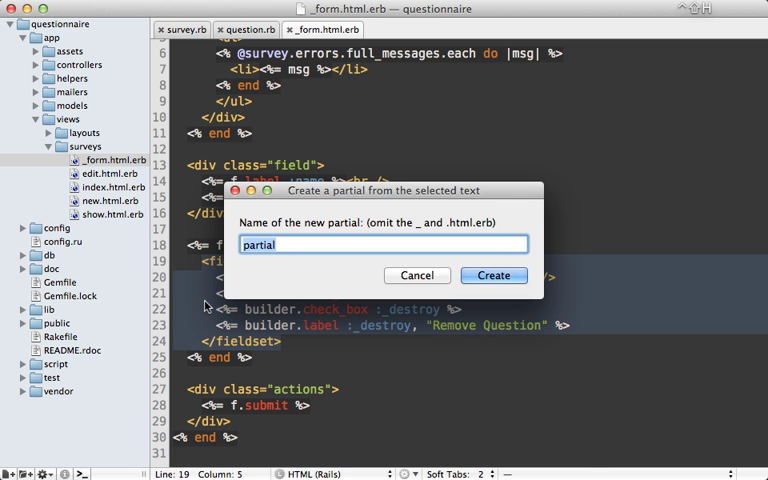
Extract the fieldset into a question_fields partial rendered with f: builder.
click(492, 276)
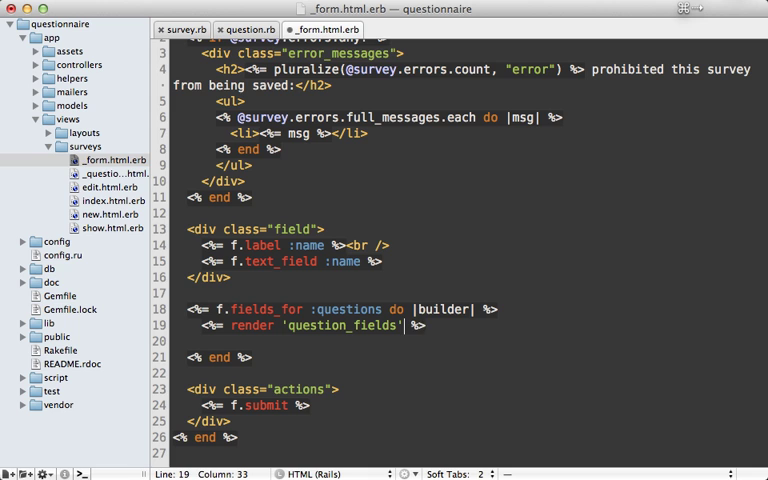
text(, f: b)
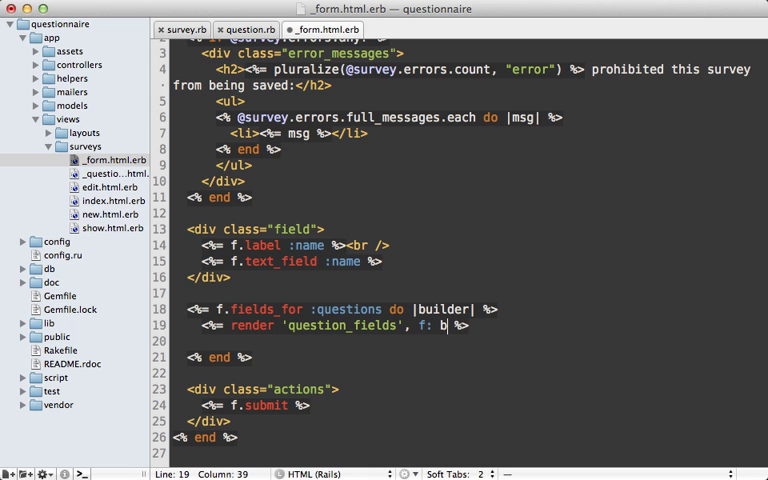
text(uilder)
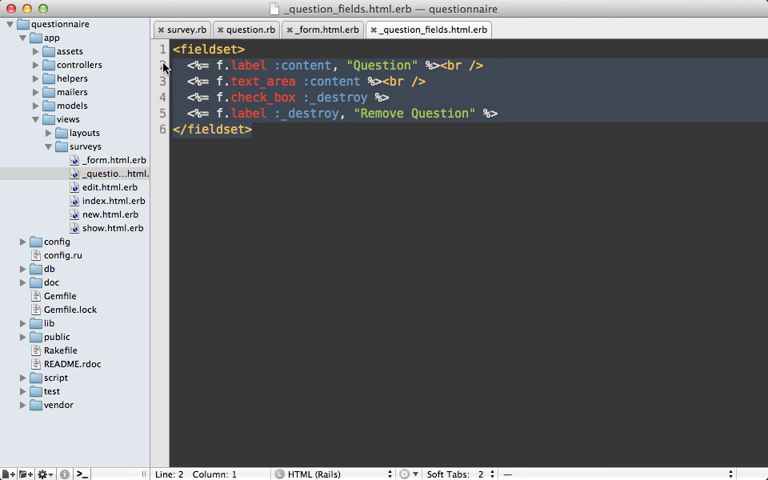
In the _question_fields partial, begin a nested fields_for :answers block.
click(312, 28)
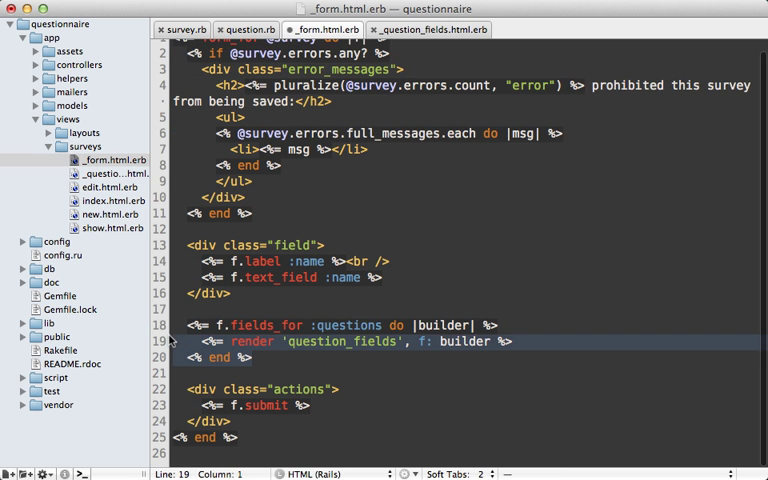
click(428, 28)
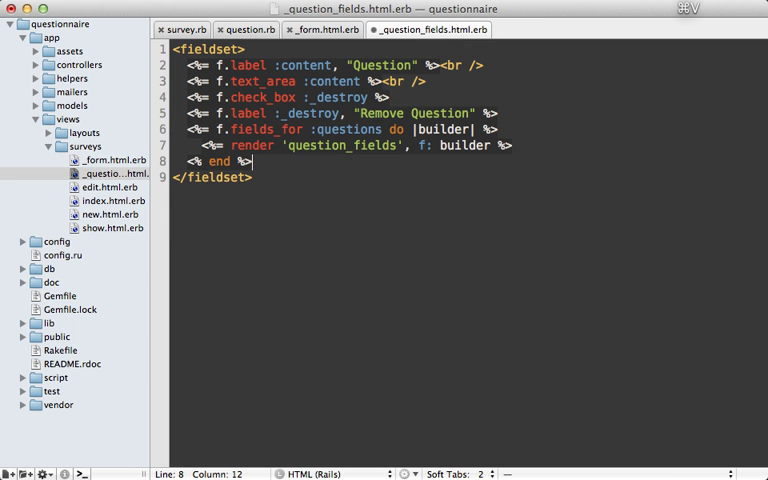
text(:answer)
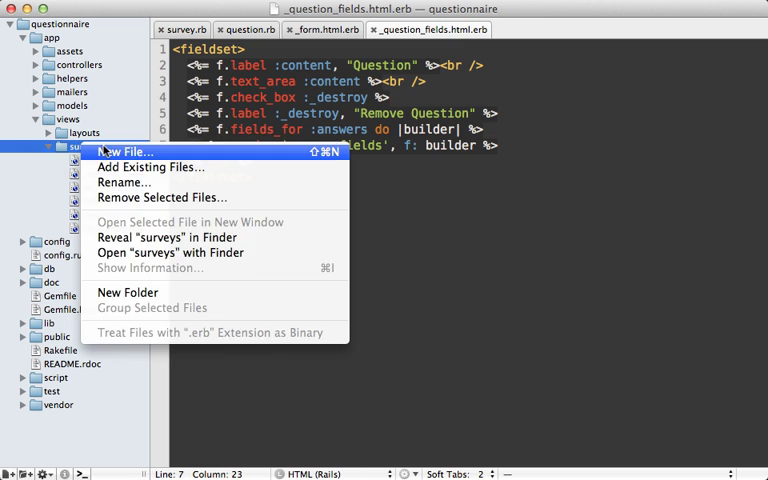
Create _answer_fields.html.erb in surveys views with a fieldset and an Answer-labelled content field.
click(126, 152)
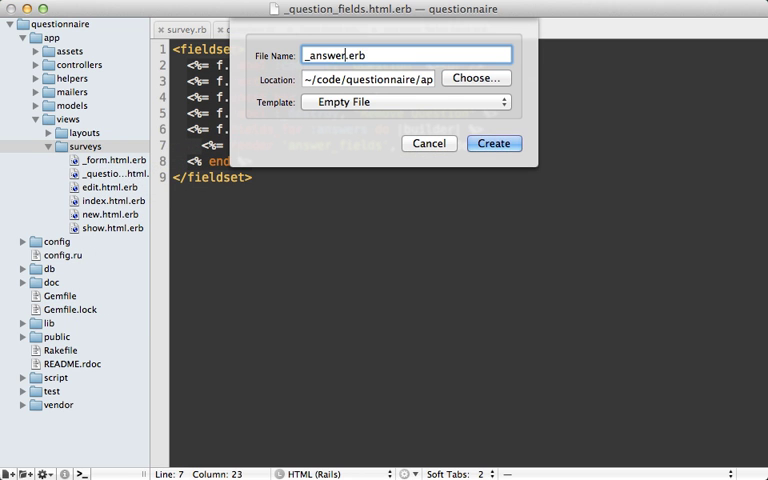
click(492, 144)
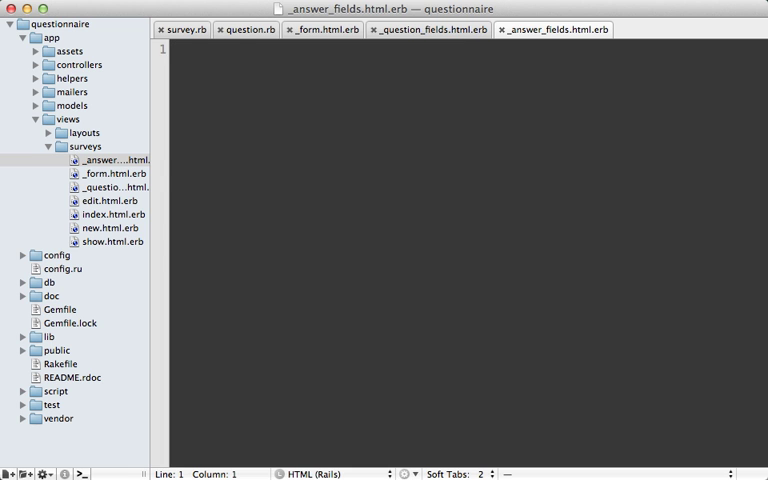
text(<fieldset>)
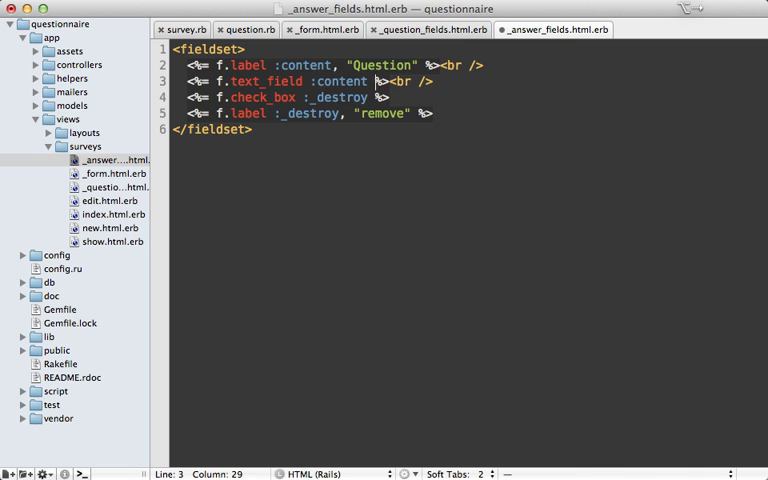
click(452, 64)
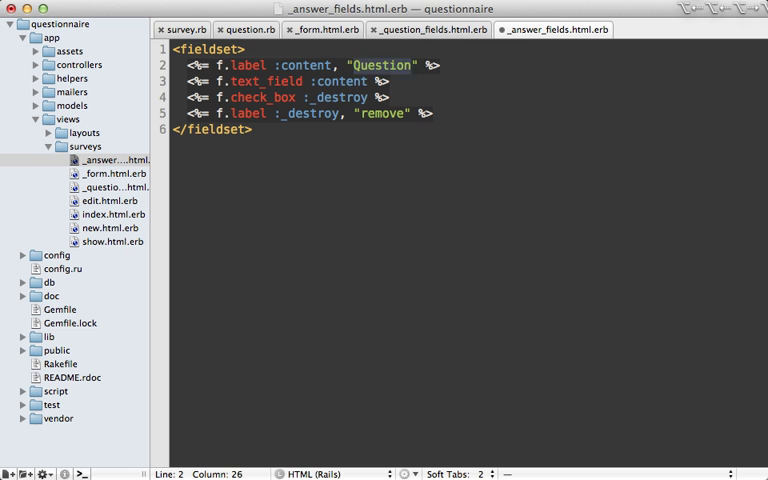
text(Answer)
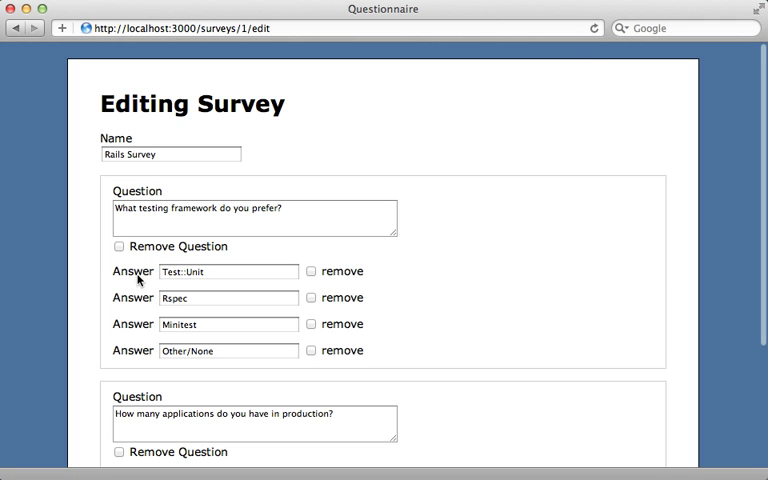
Mark the 6+ answer's remove checkbox, update the survey, and reopen it for editing.
scroll(down, 3)
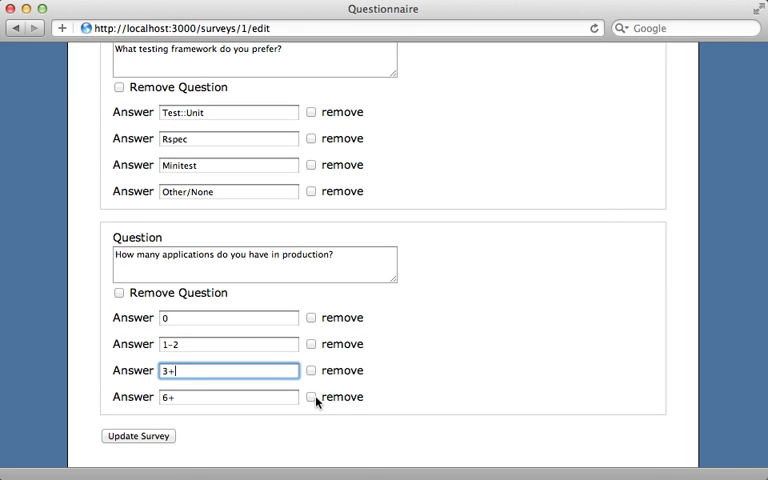
click(312, 396)
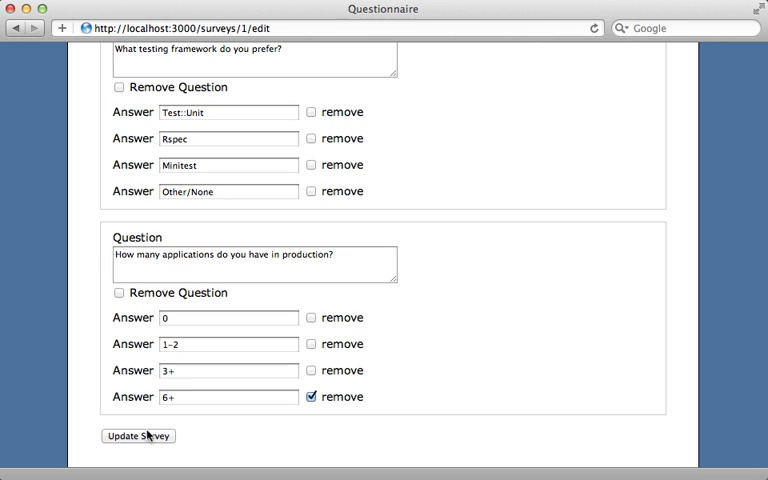
click(136, 436)
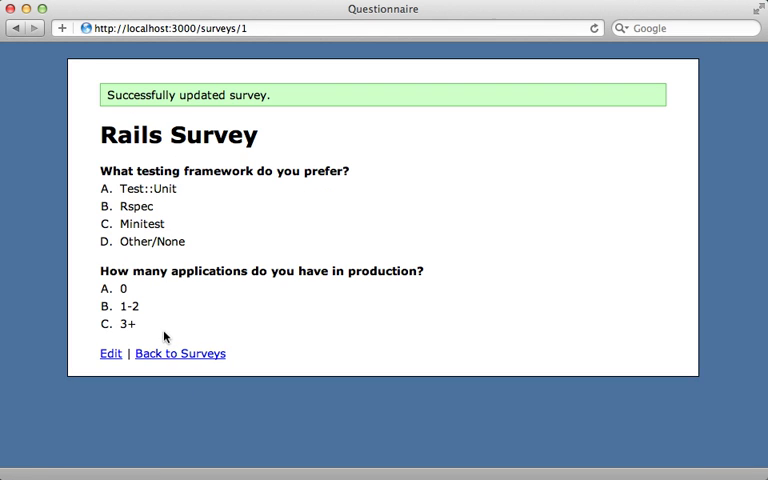
mouse_move(140, 340)
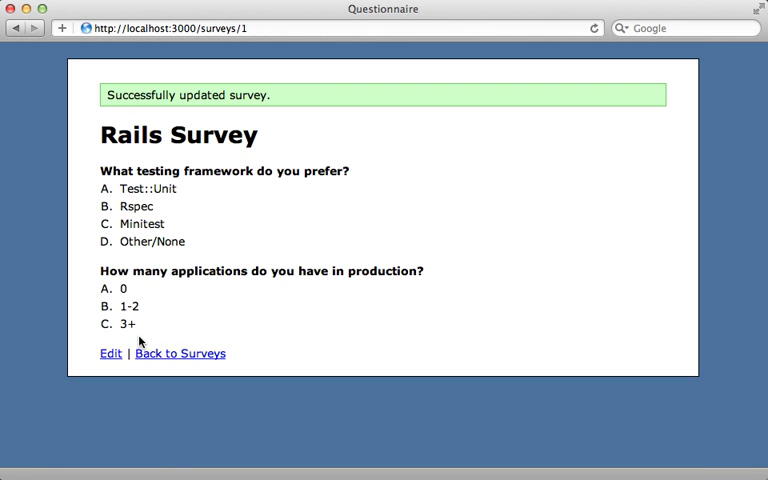
mouse_move(112, 354)
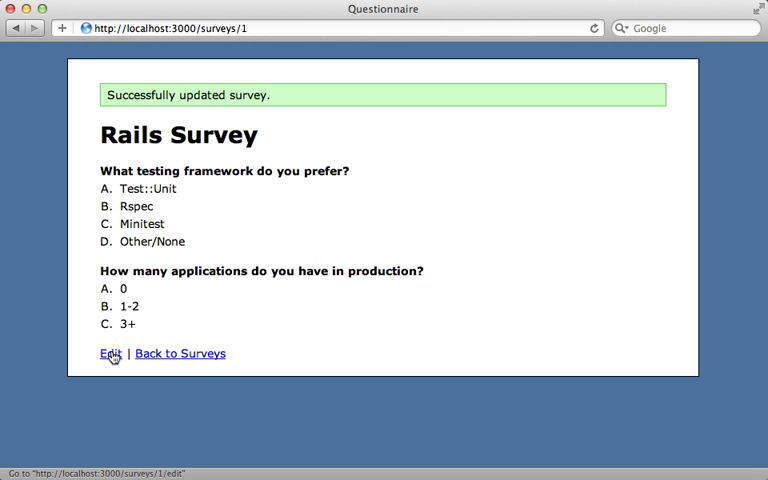
click(108, 352)
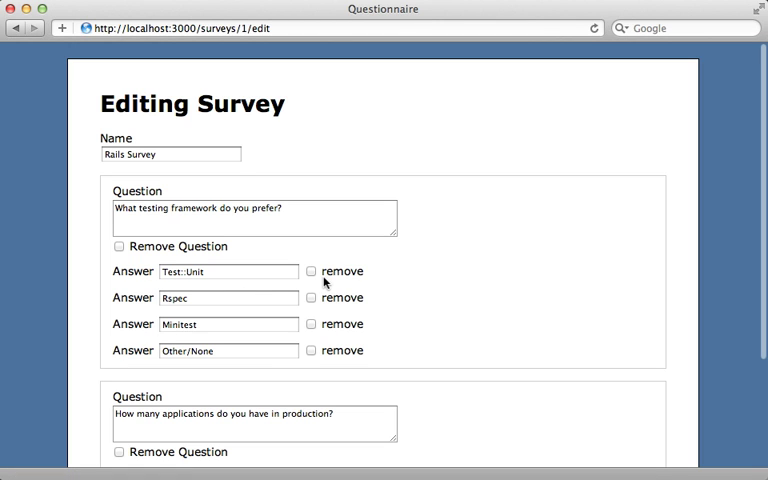
mouse_move(360, 280)
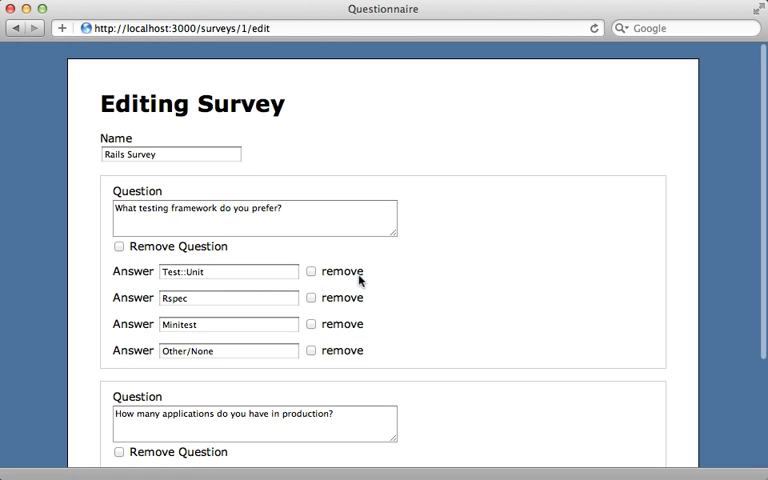
click(312, 272)
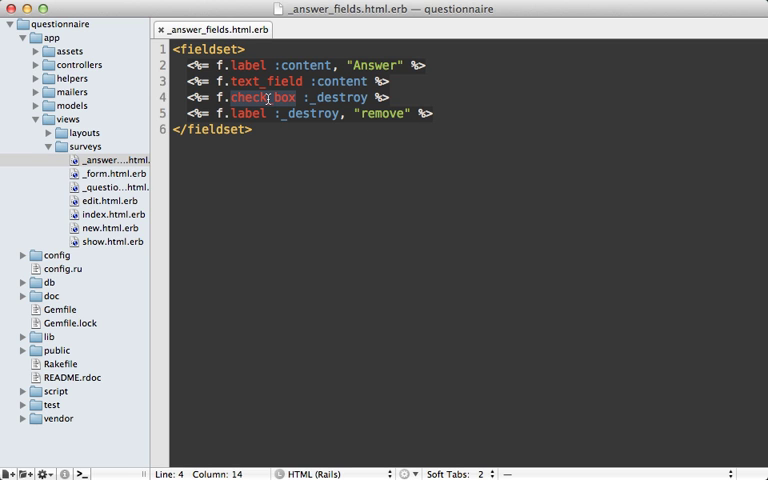
Use f.hidden_field :_destroy and a link_to "remove", '#' with class 'remove_fields'.
text(hidd)
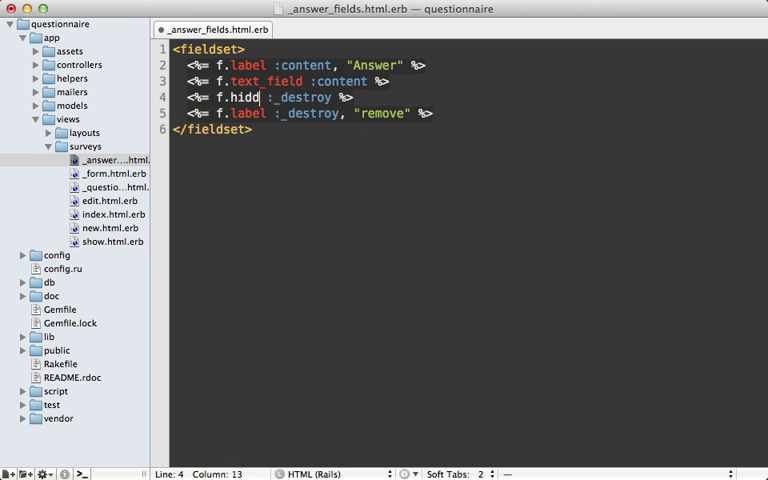
text(en_field)
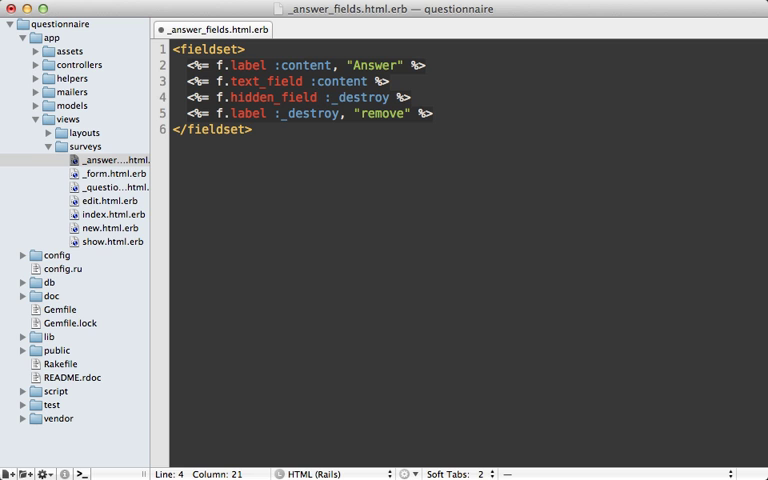
click(276, 112)
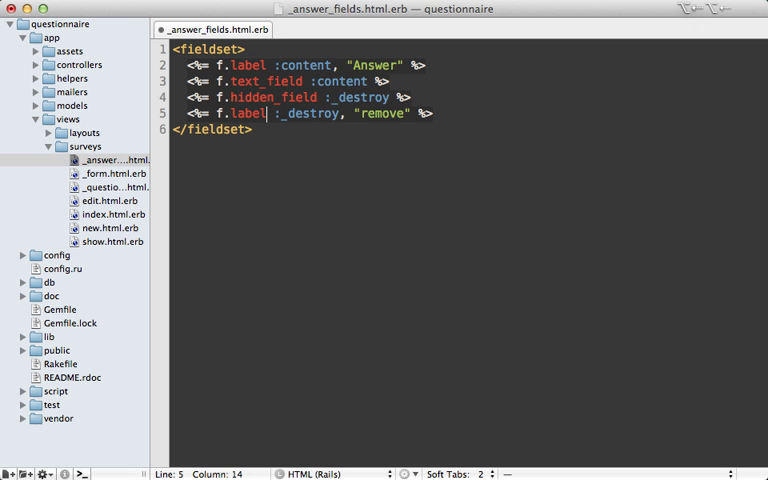
text(link_)
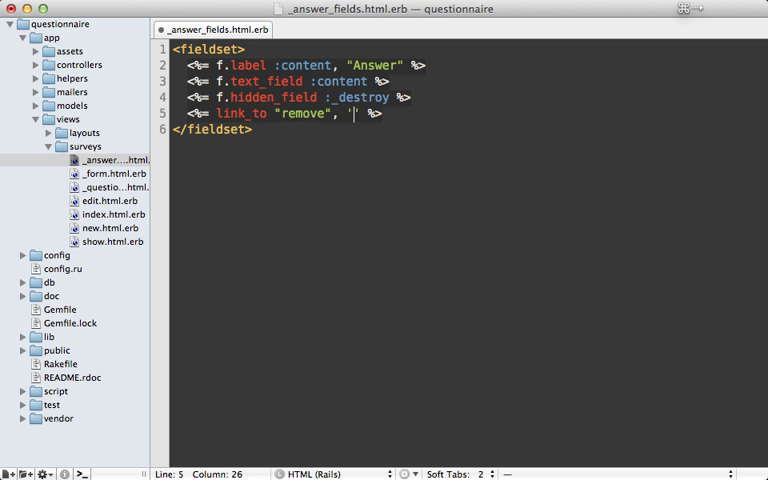
text(#', class: ")
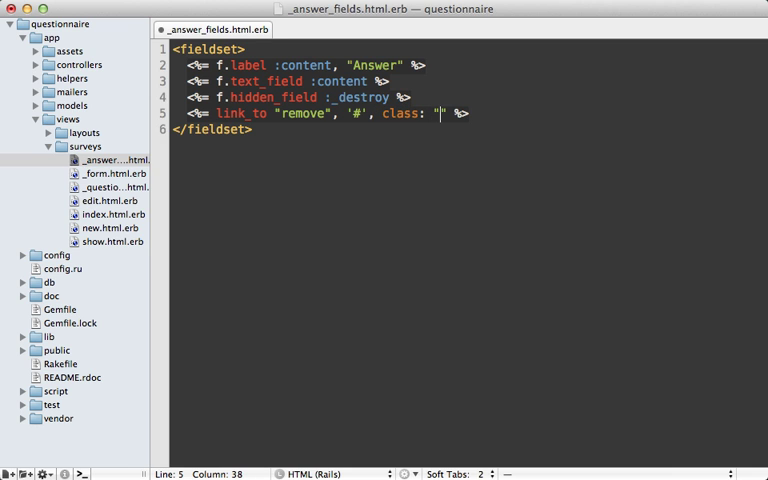
text(remove_fields)
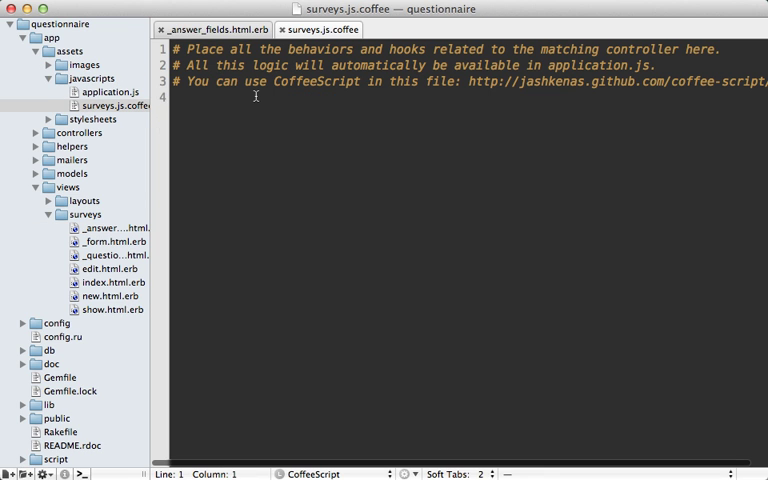
In a jQuery form handler for '.remove_fields' clicks, set the previous hidden input's value to '1'.
text(jQuery ->)
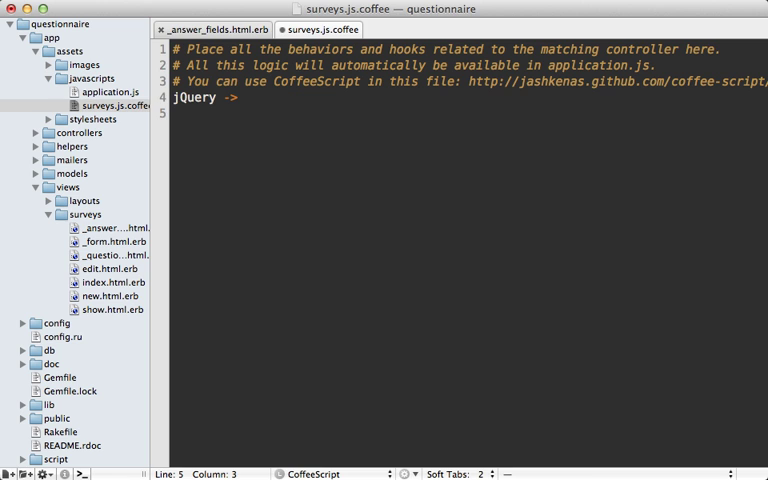
text($('form'))
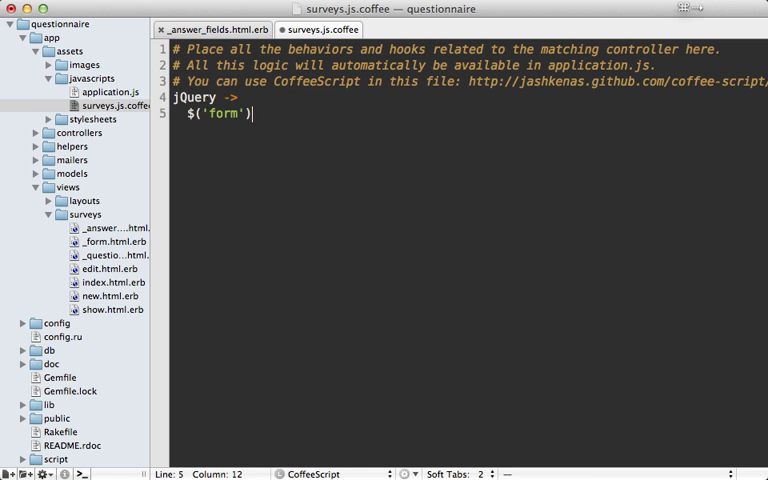
text(.on 'click')
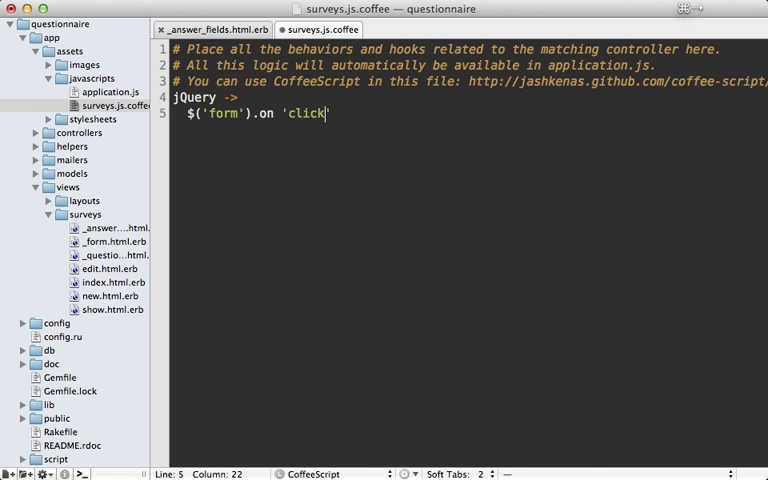
text(, '.remove_')
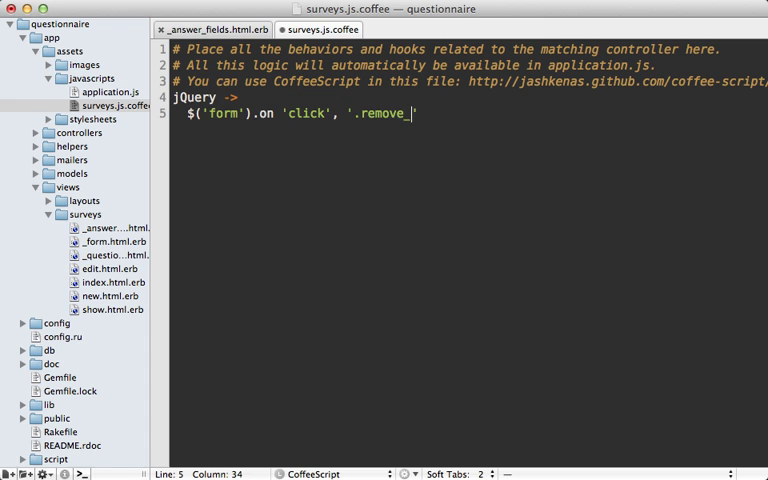
text(fields)
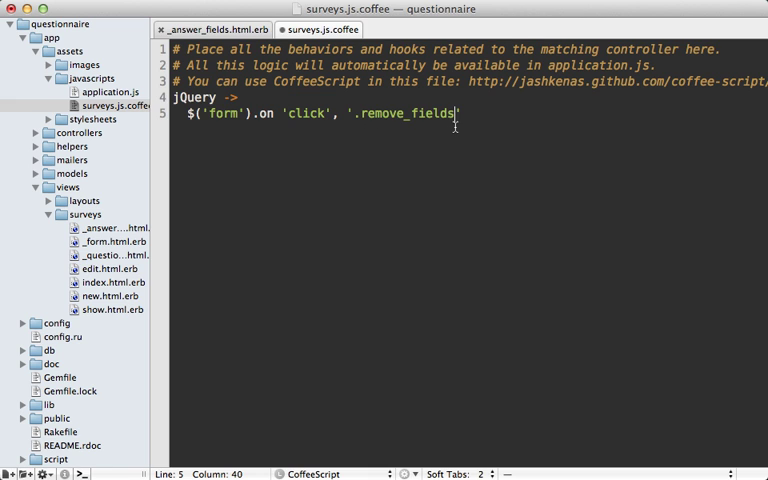
text(')
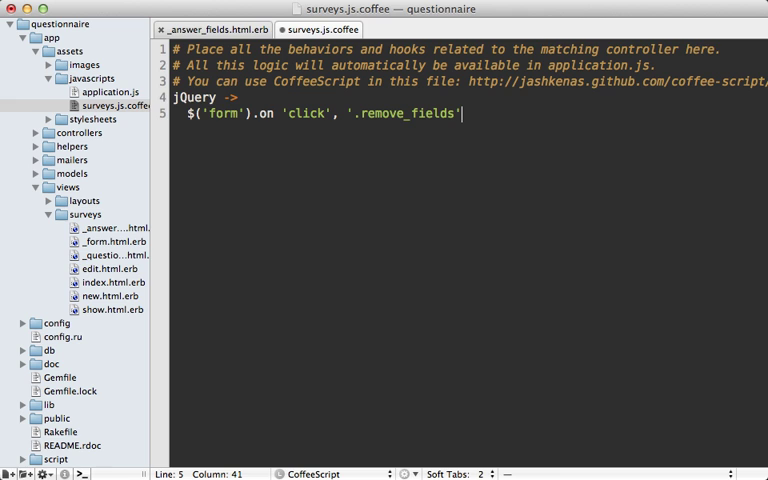
text(, (event) ->)
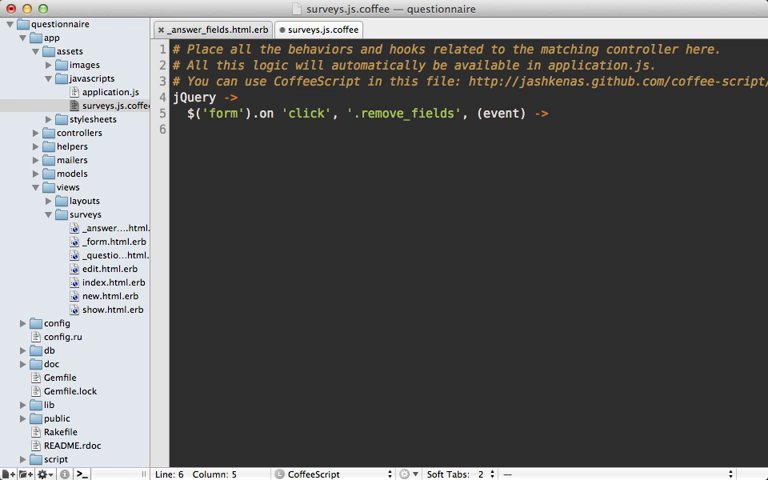
text($(this).prev)
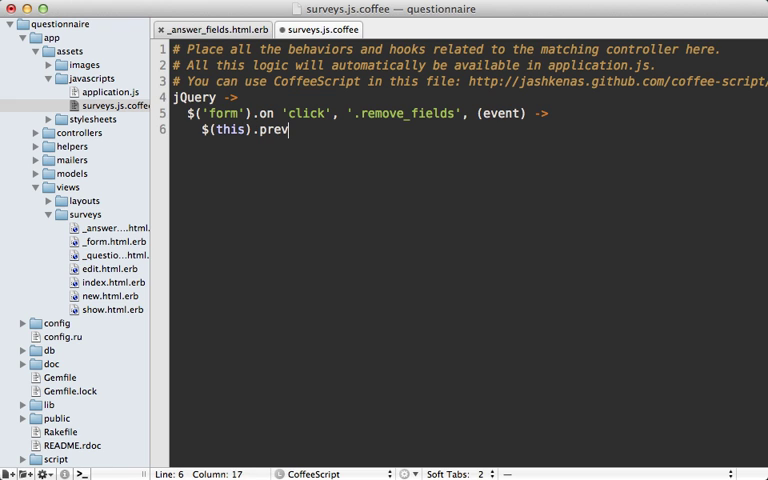
text(('input[]'))
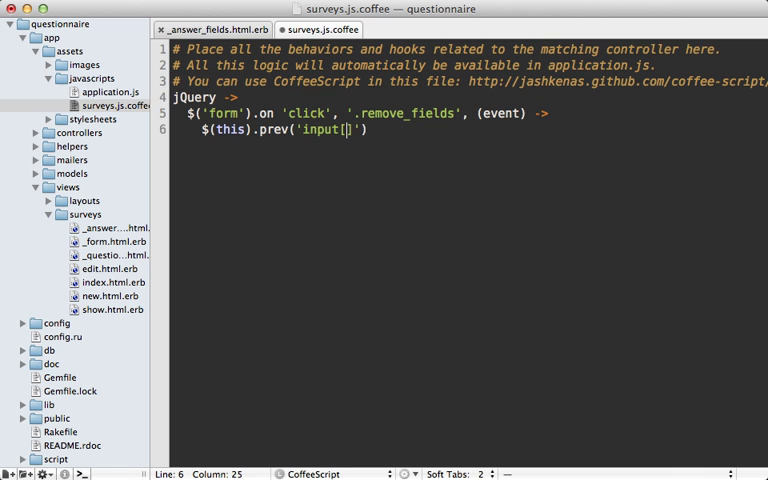
text(type=hidden)
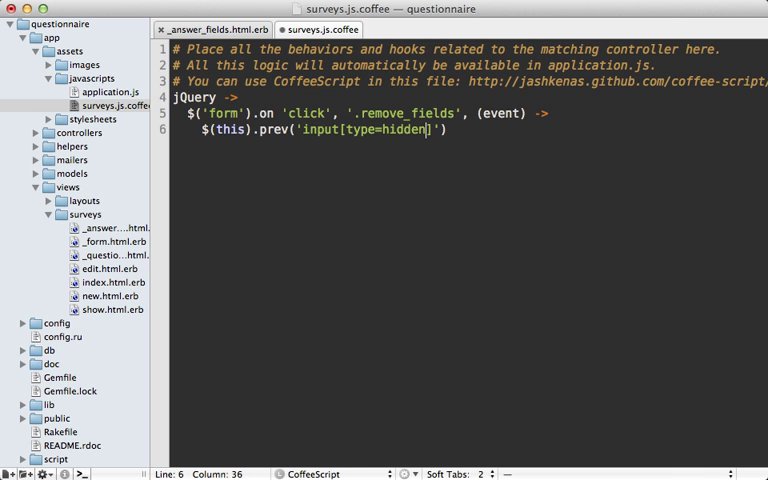
text(.val())
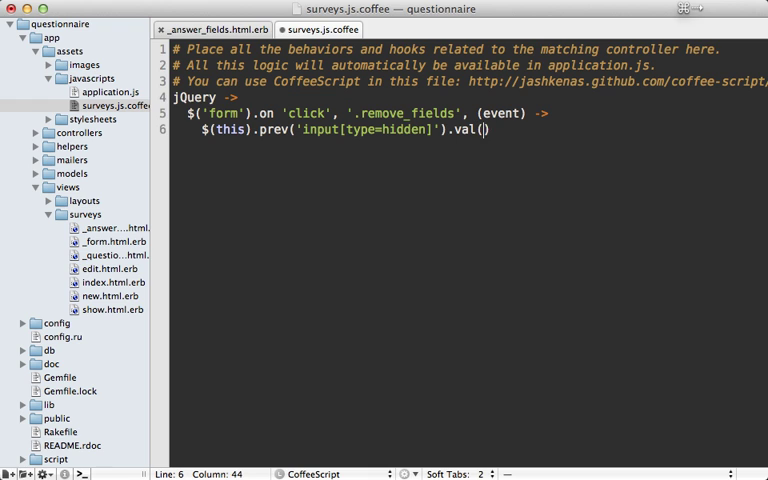
text(1')
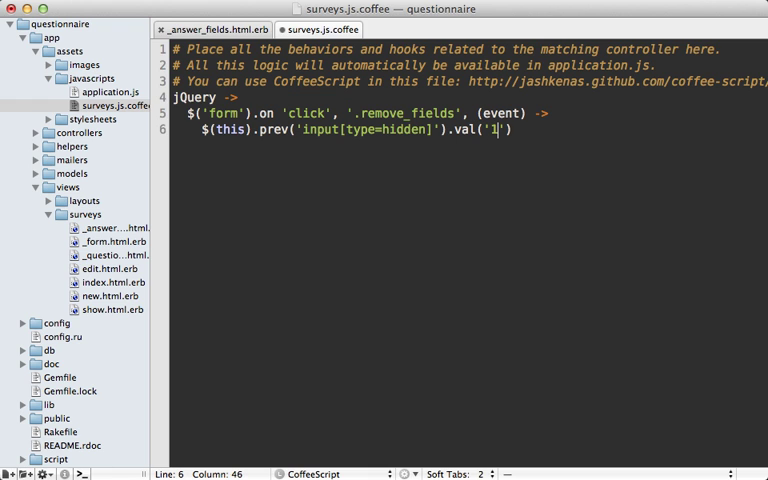
key(Return)
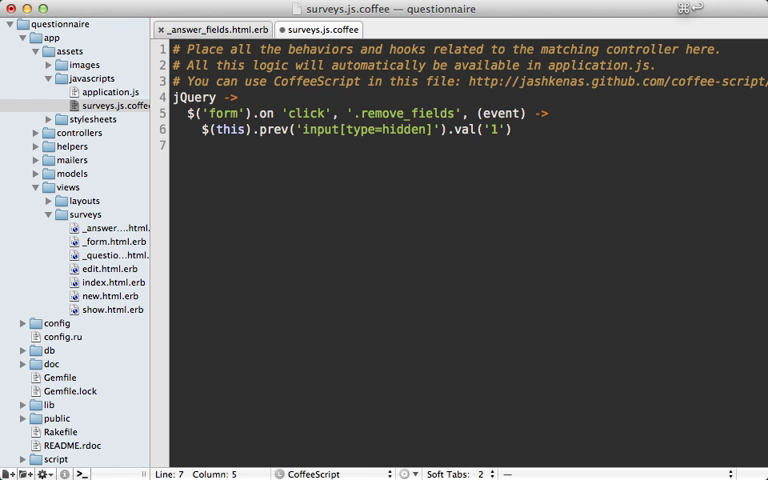
Hide the closest fieldset and call event.preventDefault() in the remove handler.
text($(this).)
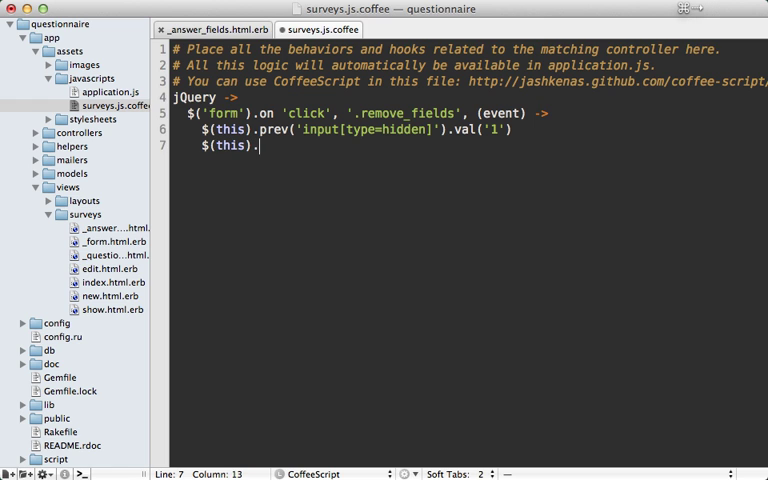
text(closest())
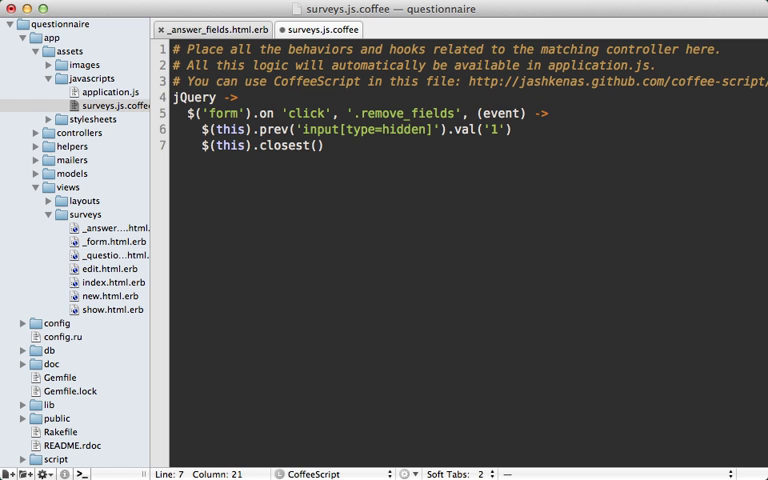
text('fieldset')
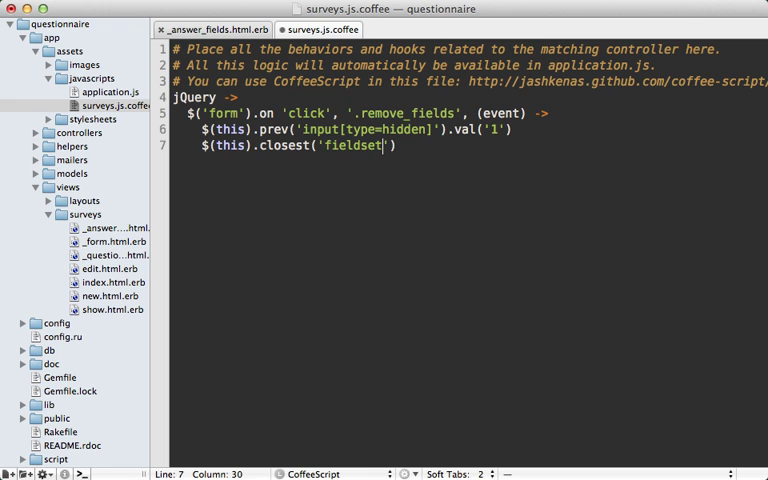
text().)
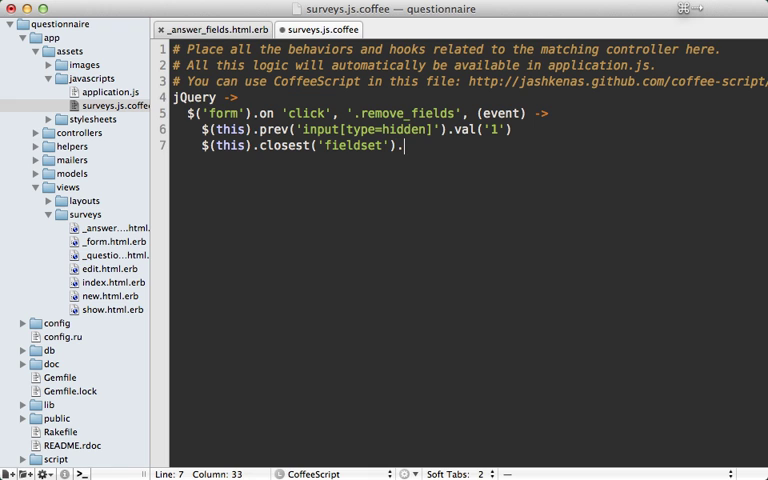
text(hide())
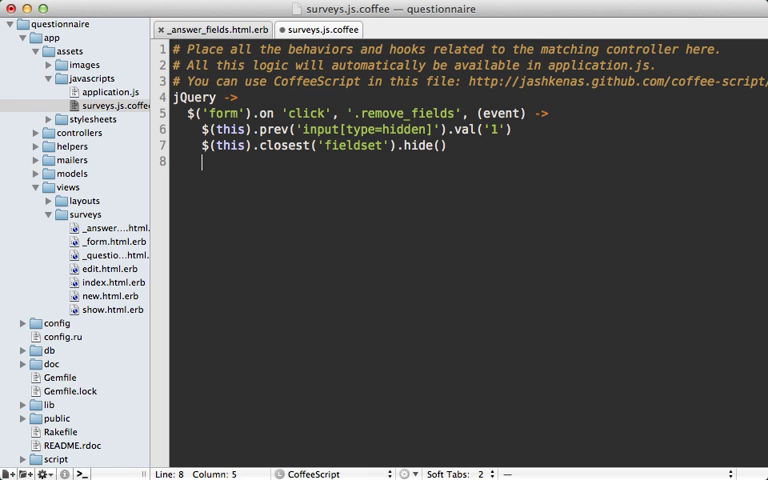
text(event.)
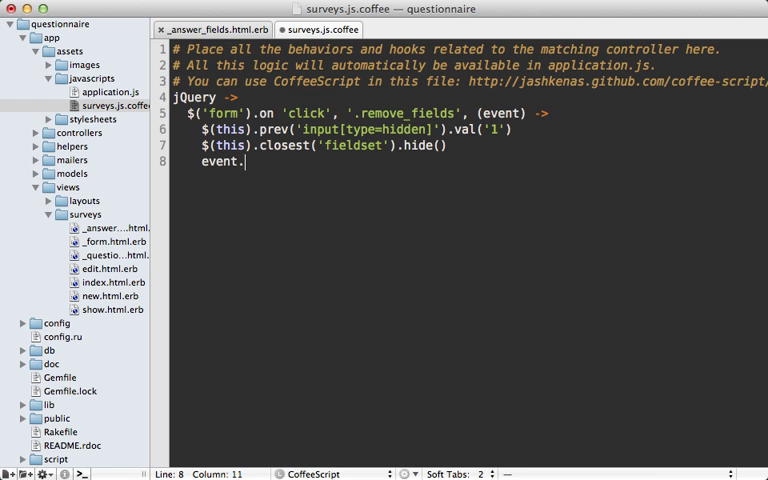
text(preventDefa)
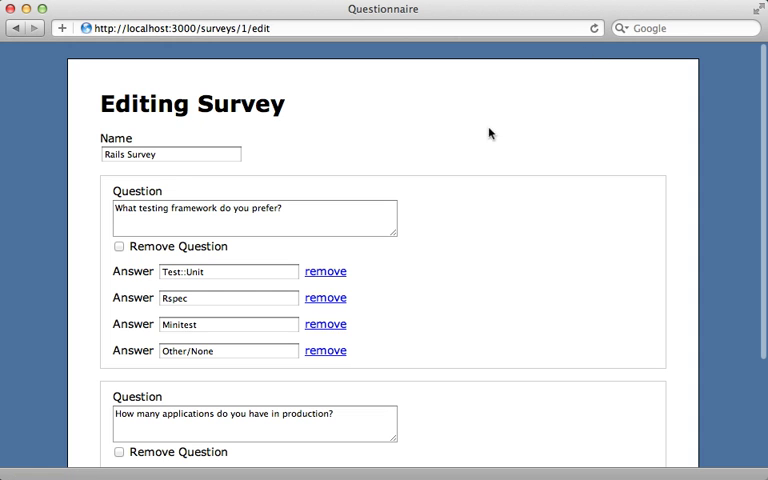
mouse_move(324, 350)
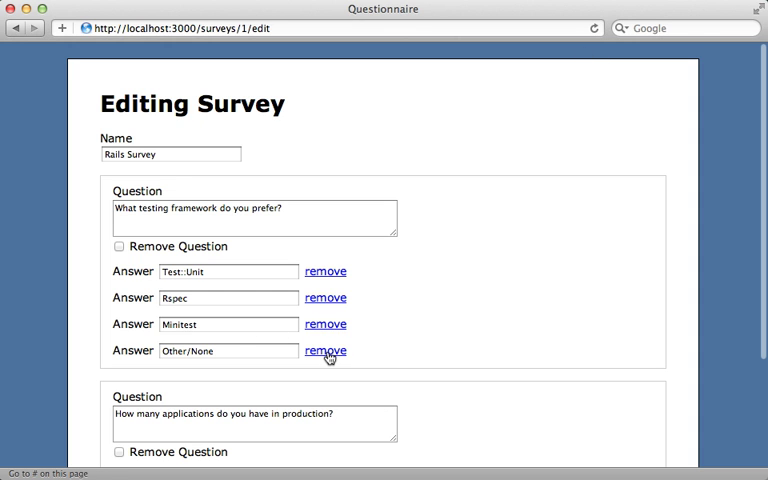
Remove the Other/None answer via its link, save the survey, and reopen the edit form.
click(324, 350)
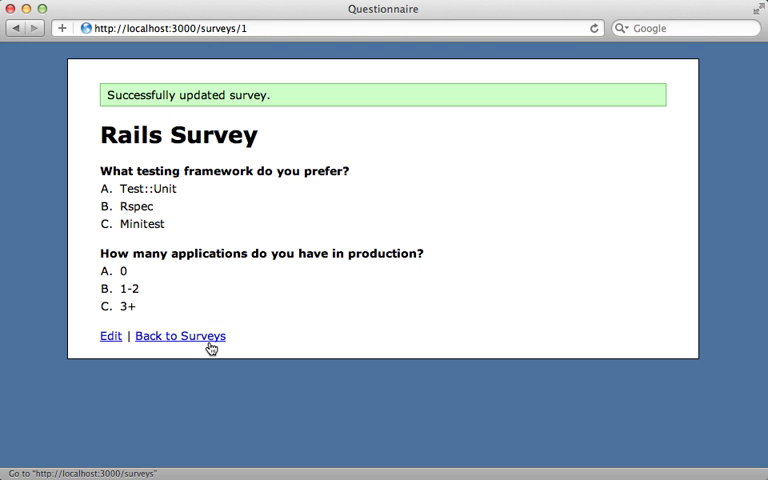
mouse_move(150, 240)
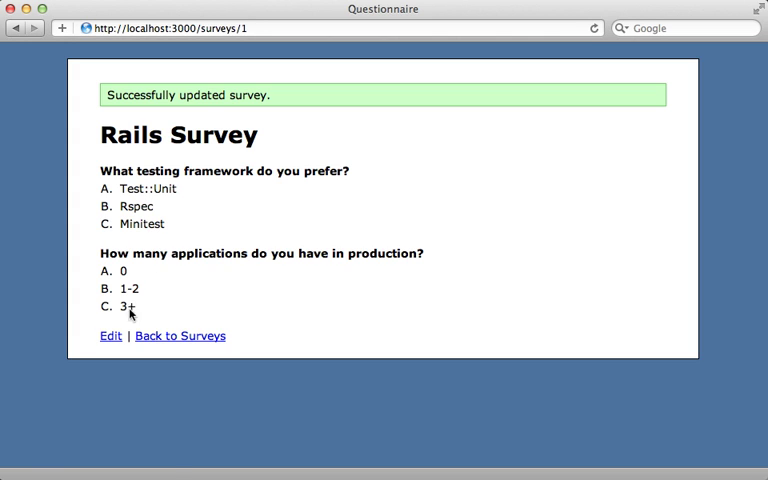
click(112, 336)
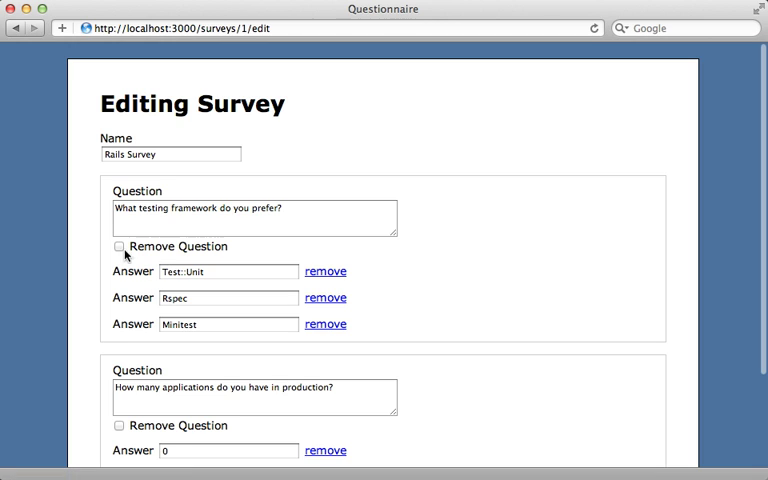
mouse_move(176, 256)
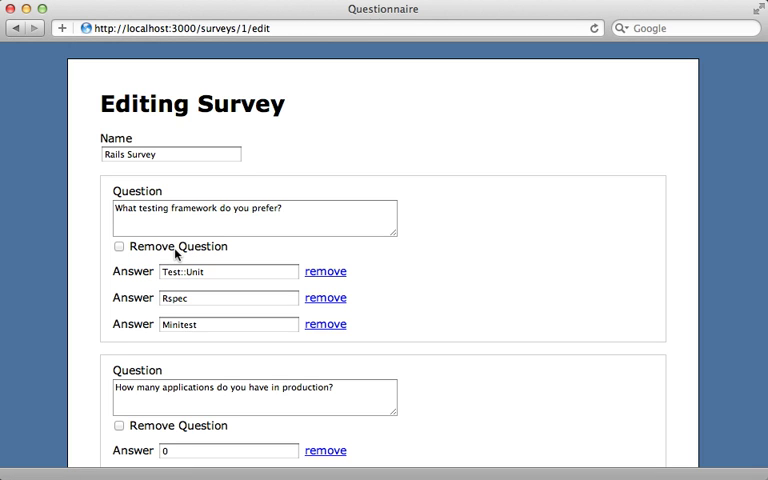
mouse_move(218, 252)
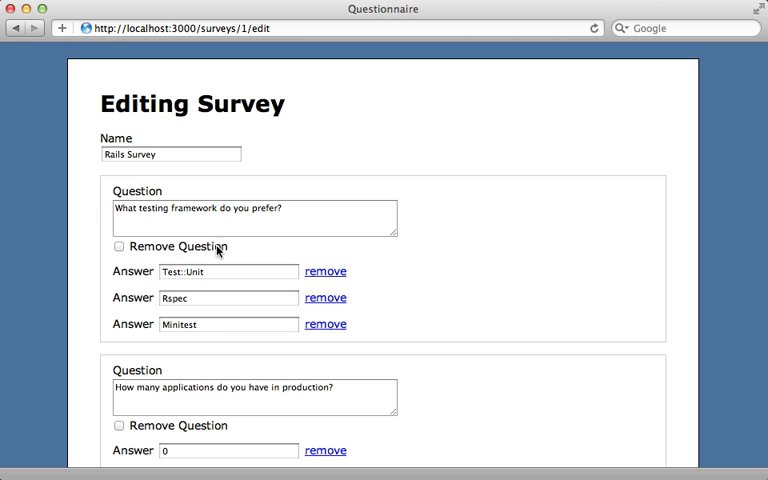
mouse_move(208, 348)
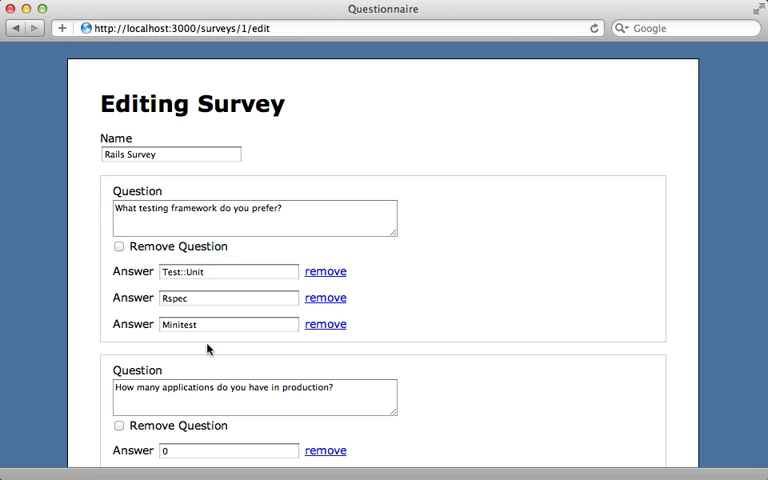
mouse_move(152, 348)
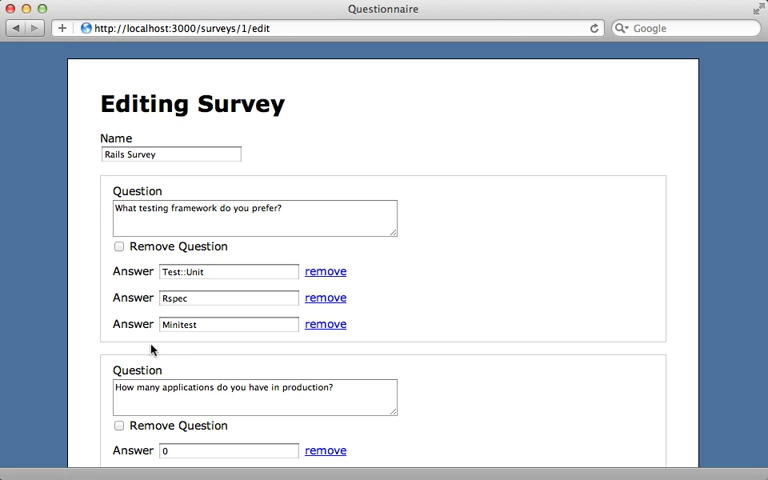
mouse_move(176, 350)
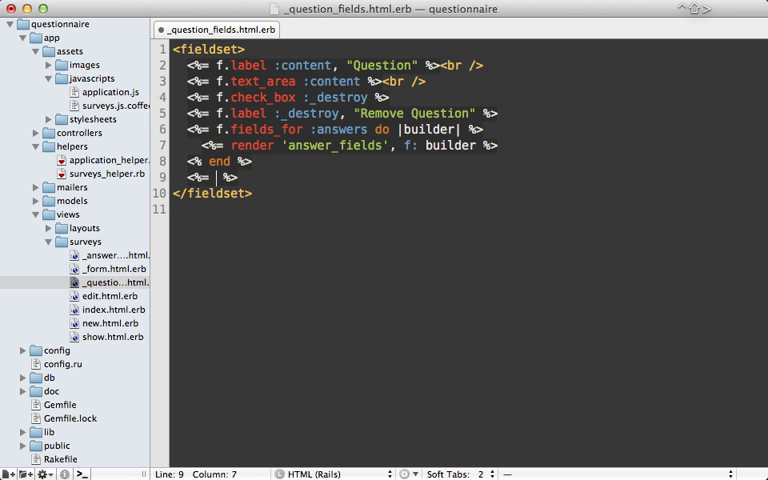
Add <%= link_to_add_fields "Add Answer", f, :answers %> after the answers block in _question_fields.html.erb.
text(link_to "Add ")
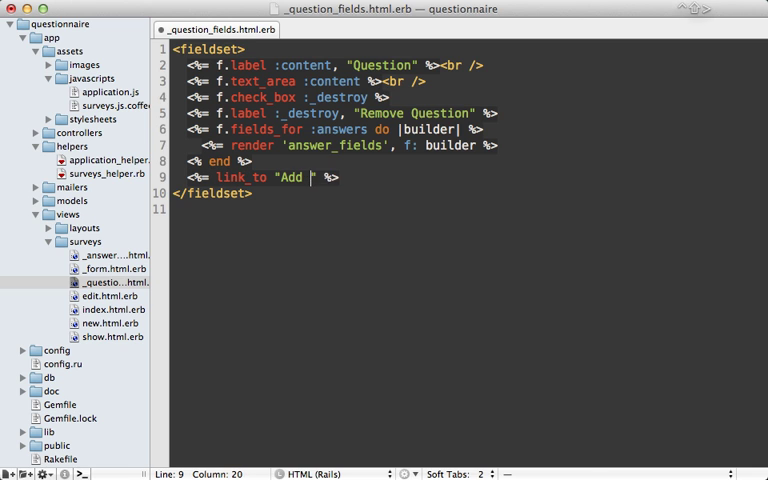
text(Answer)
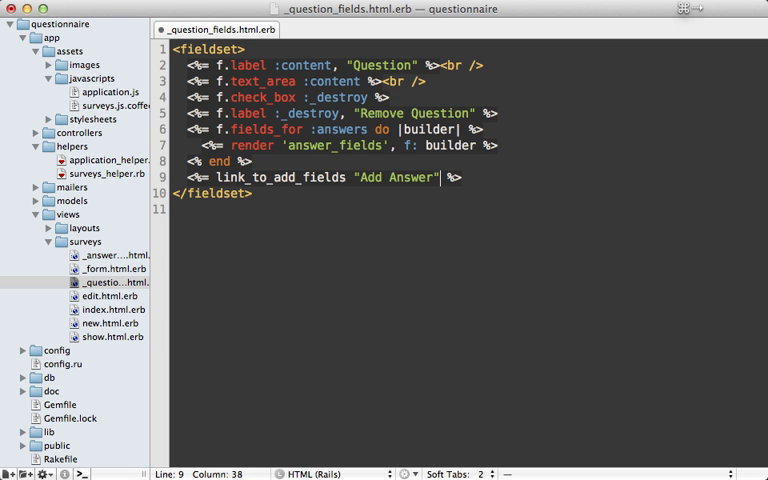
text(", ")
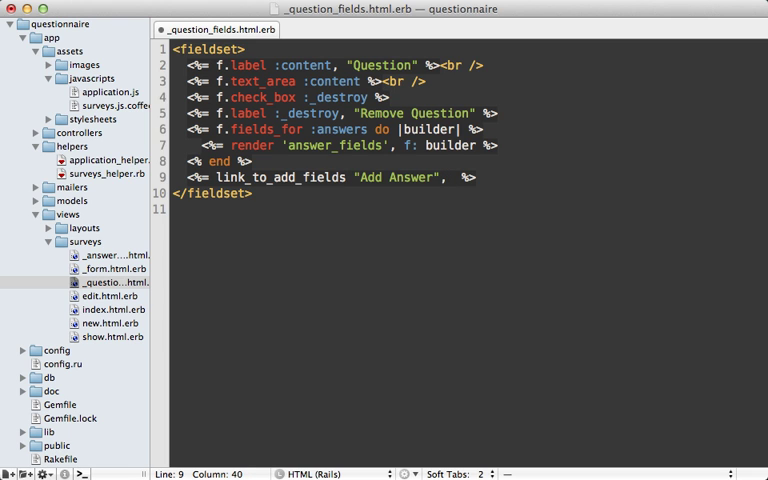
text(f,)
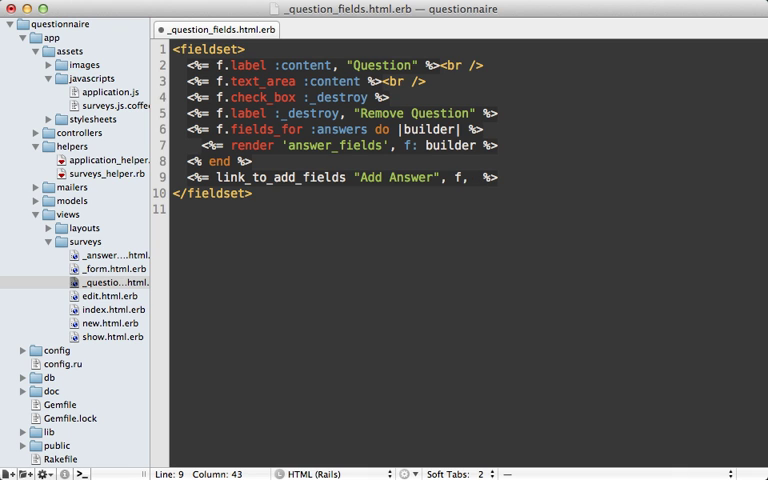
text(:answer)
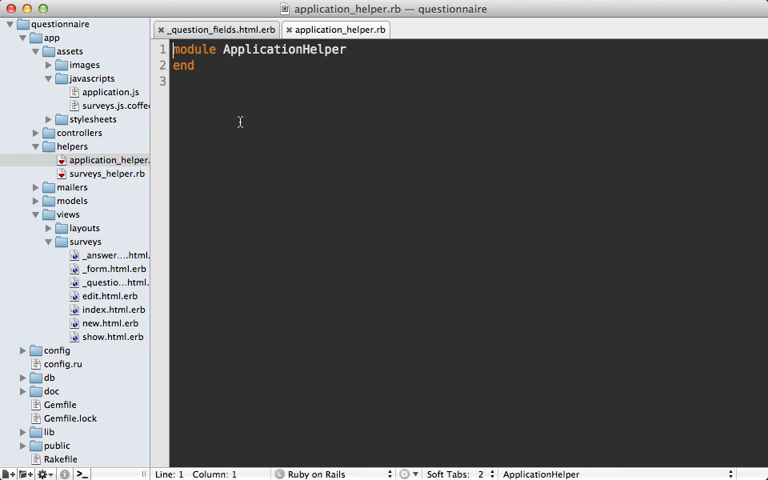
Write link_to_add_fields(name, f, association) building a new object's fields and returning an add_fields link with id and fields data.
key(Return)
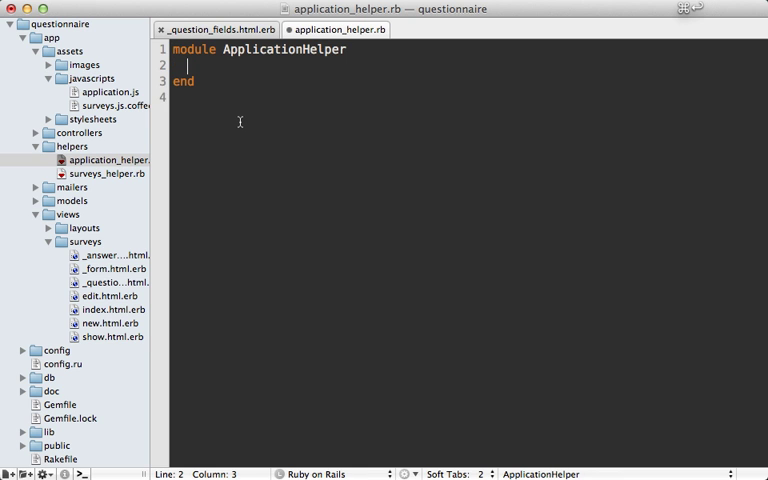
text(def link_to_add_fields(name, f, association))
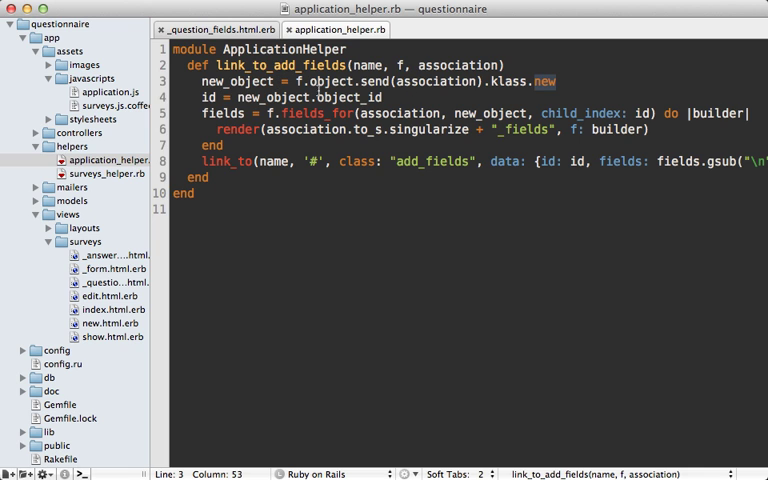
click(220, 96)
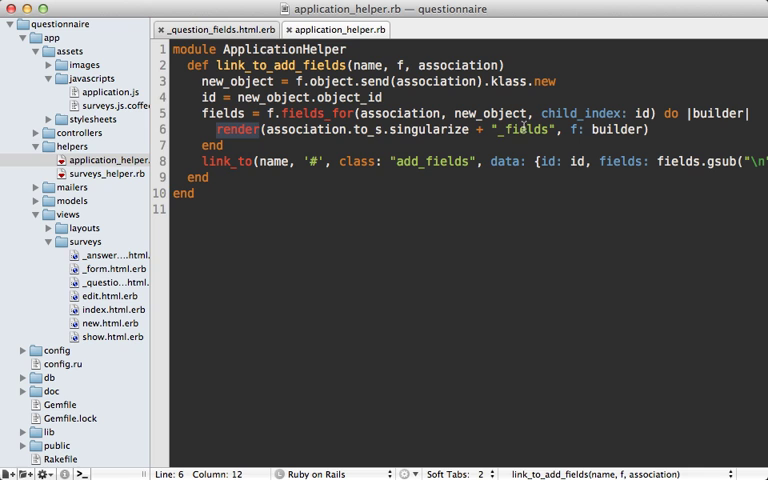
mouse_move(92, 260)
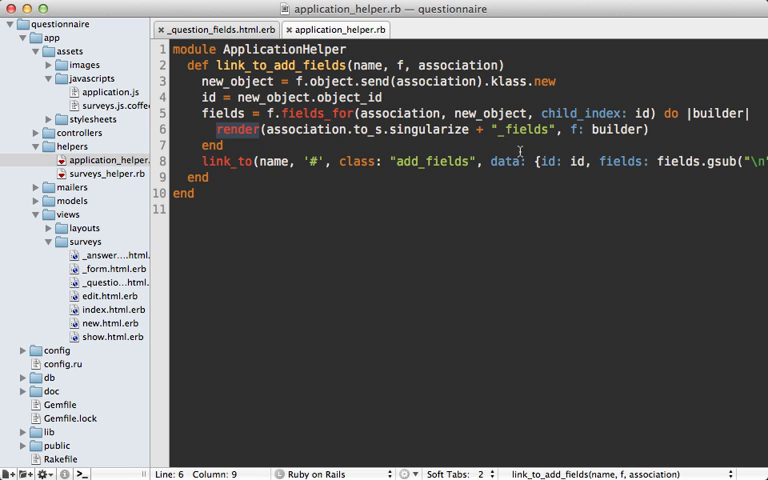
click(232, 160)
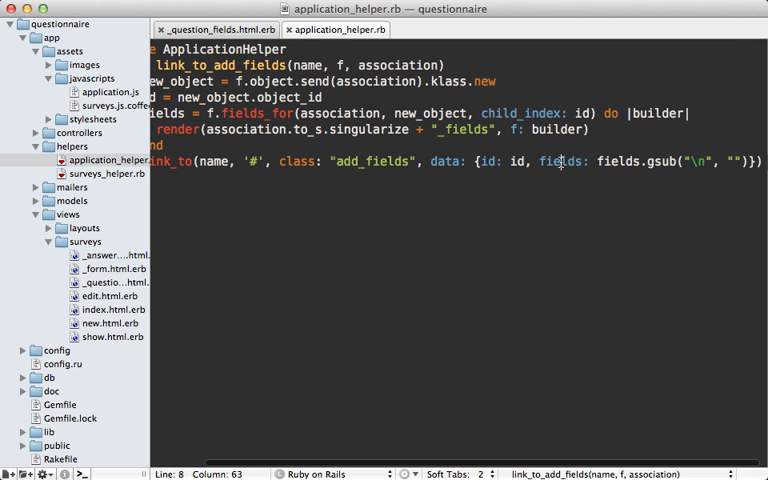
double_click(560, 160)
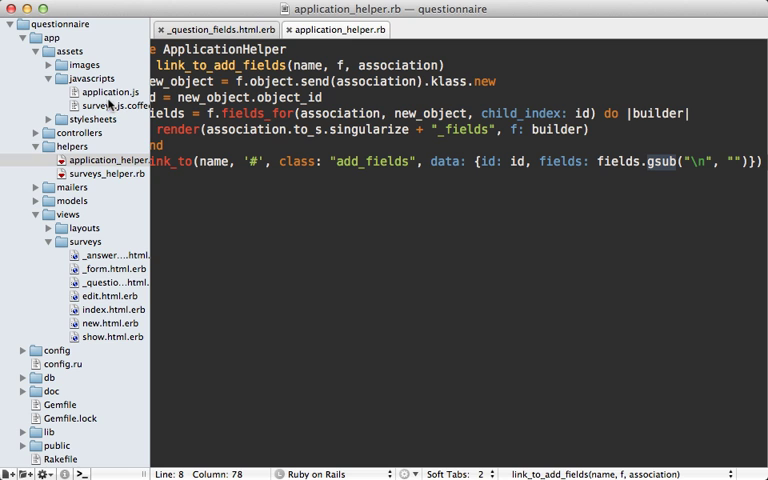
Add a '.add_fields' click handler inserting data fields before the link with the id replaced by new Date().getTime().
click(104, 104)
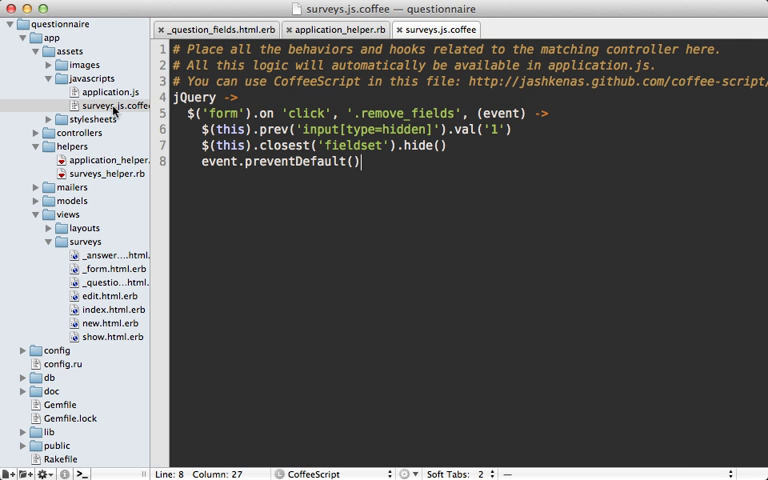
text($('form').on 'click', '.add_fields', (event) ->)
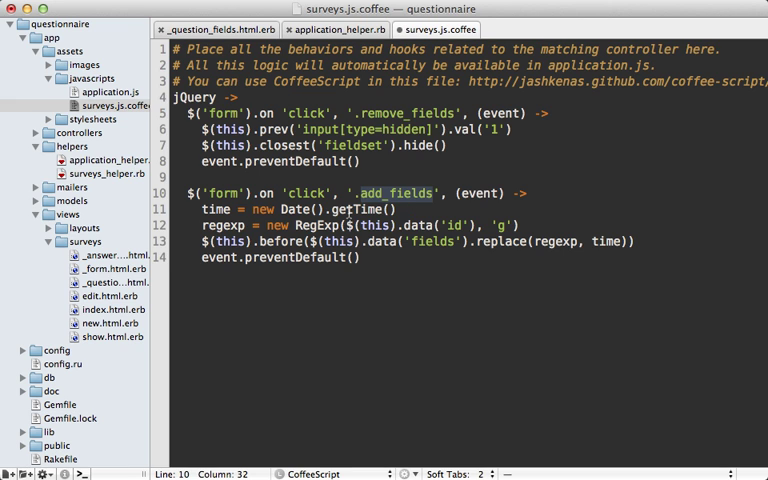
click(276, 208)
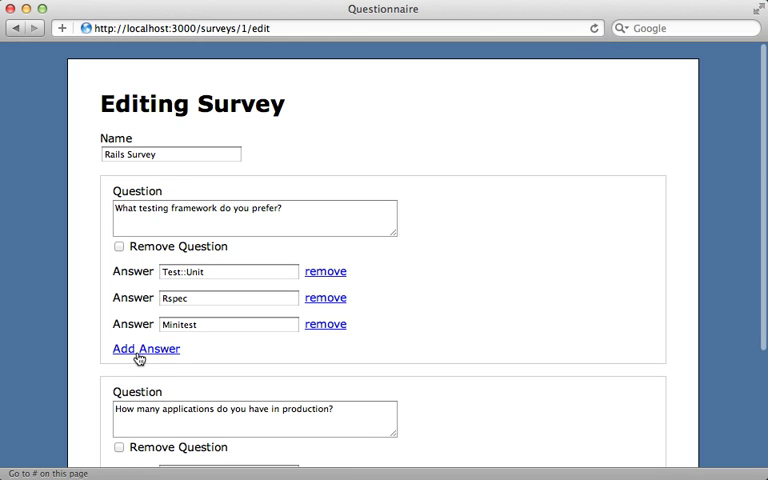
Use Add Answer to insert a new field, fill it with Other, and update the survey.
click(144, 348)
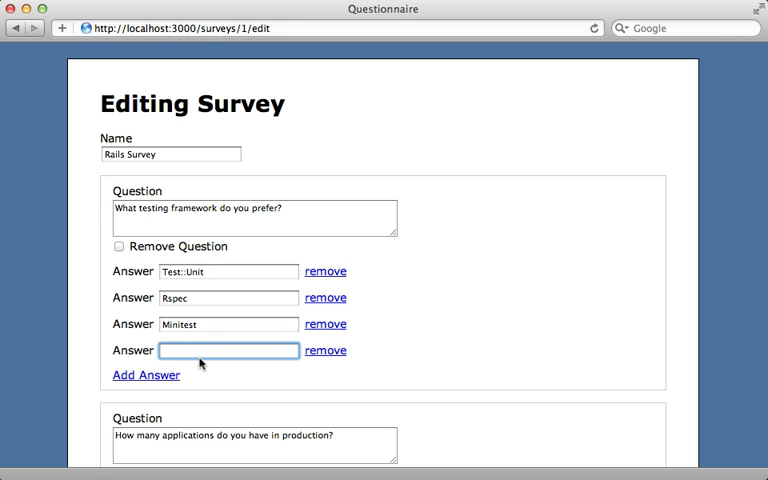
mouse_move(196, 368)
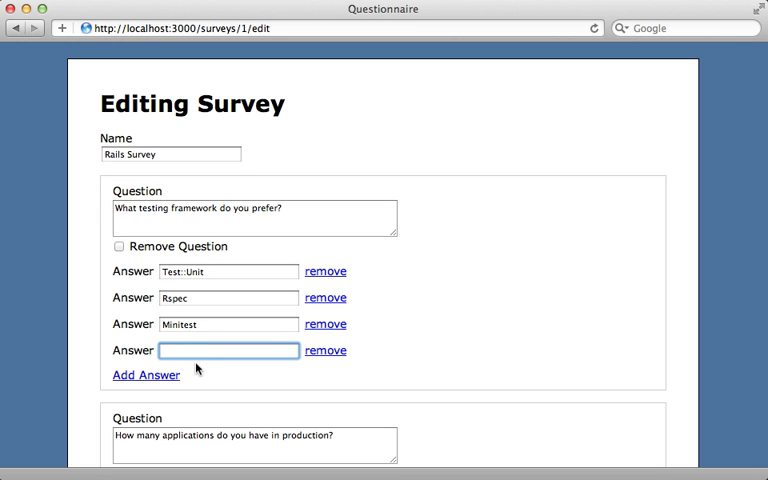
text(Other)
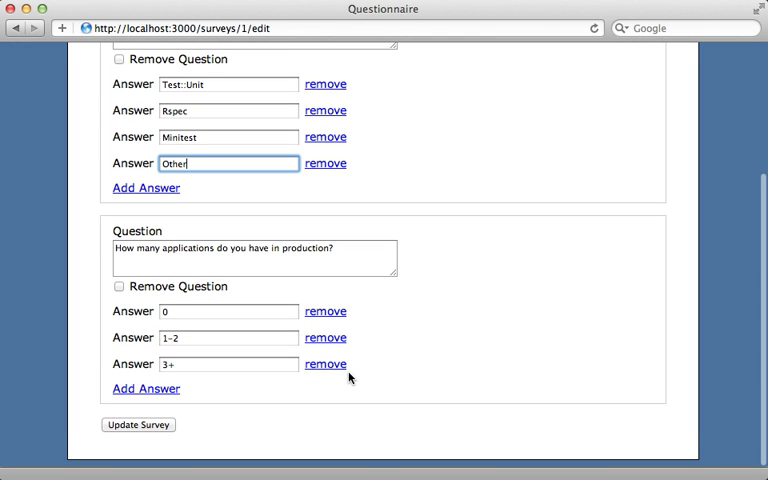
click(138, 424)
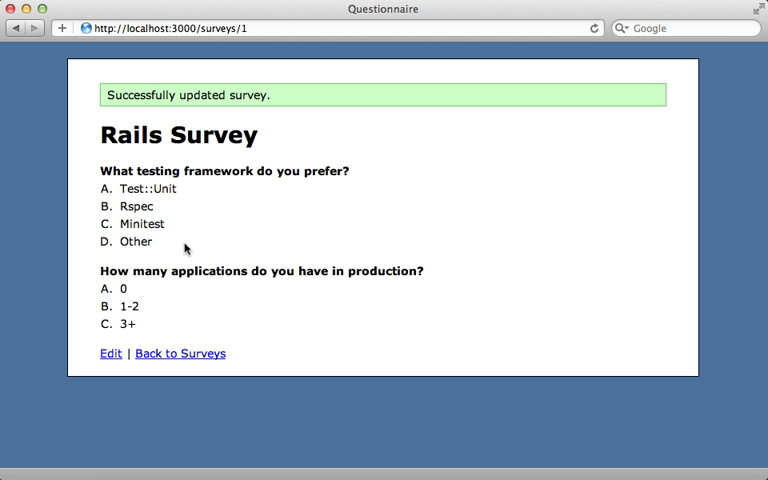
mouse_move(160, 242)
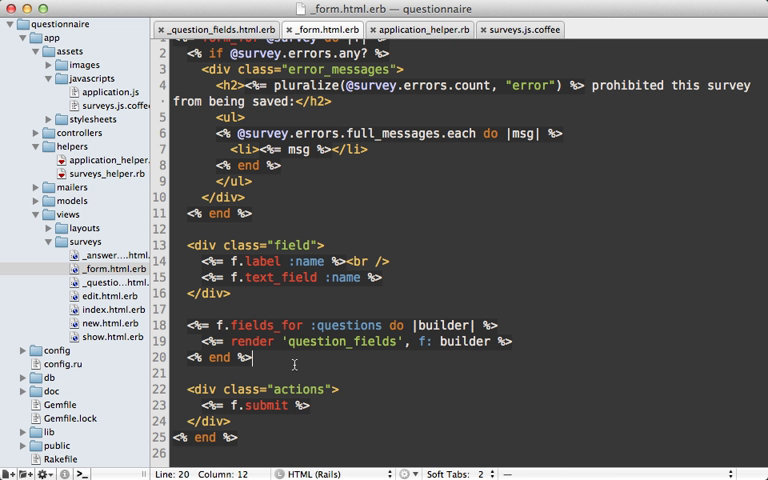
mouse_move(298, 358)
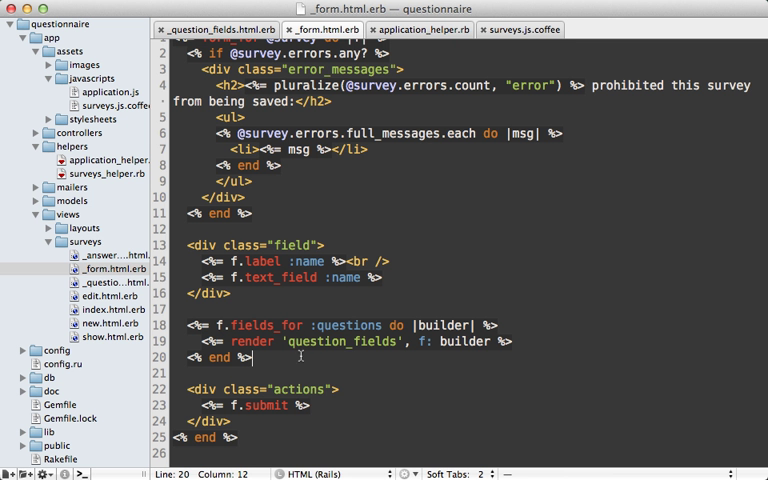
Add <%= link_to_add_fields "Add Question", f, :questions %> after the fields_for end in _form.html.erb.
key(Return)
text(<%= link_to_add_fields "Add " %>)
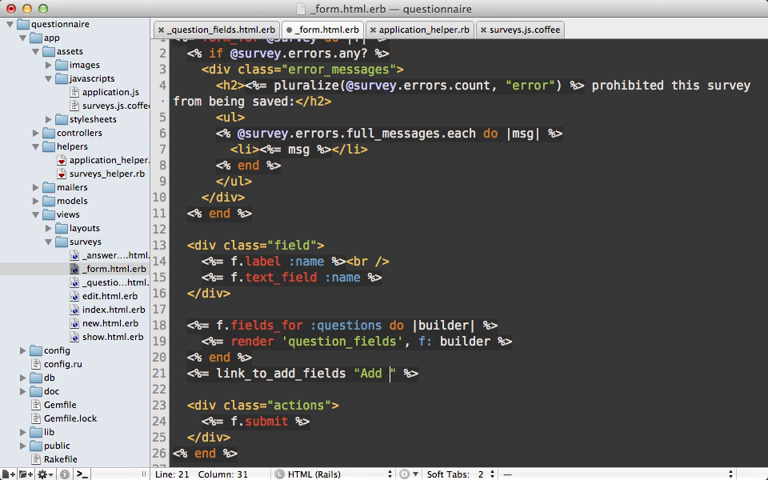
text(Question", f)
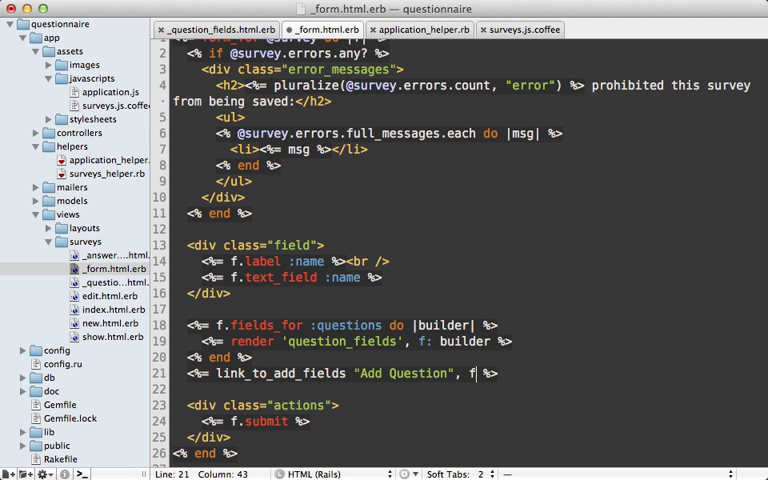
text(, :que)
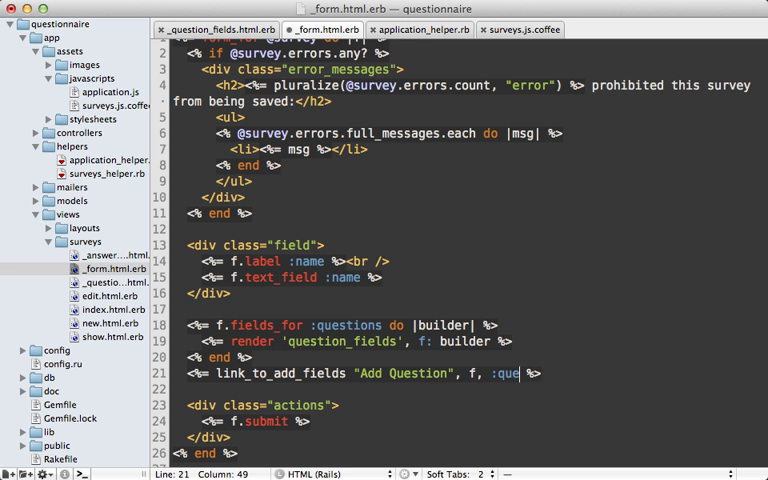
text(stions)
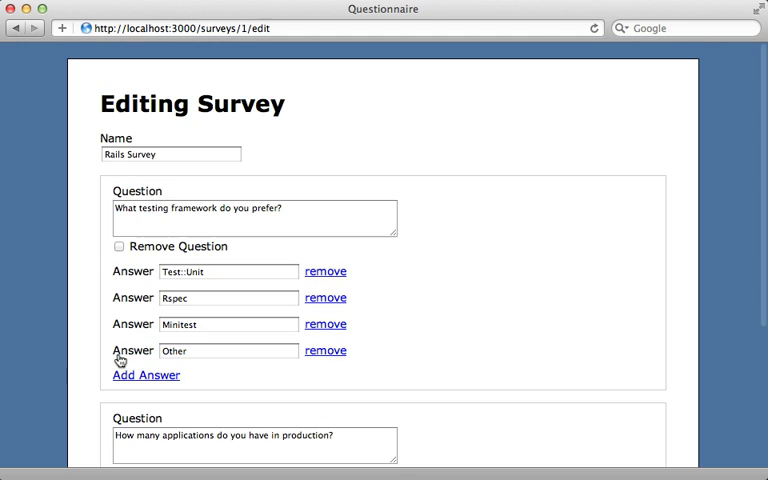
Add a new question 'Foo' with answer 'bar' via Add Question/Add Answer and update the survey.
scroll(down, 3)
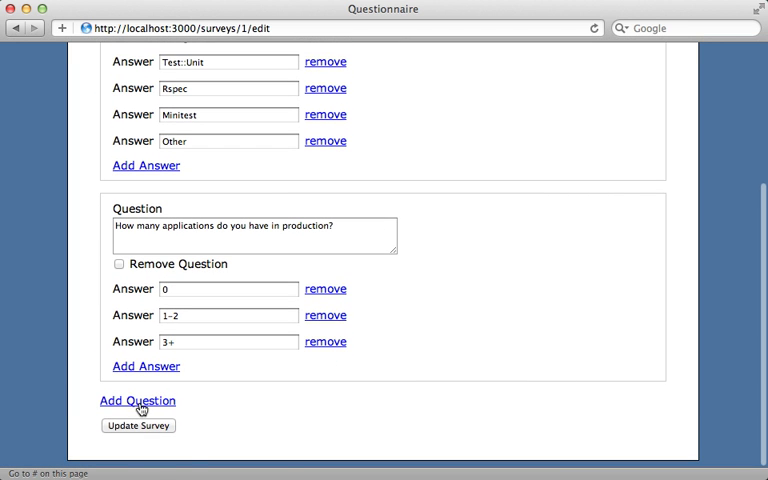
click(136, 400)
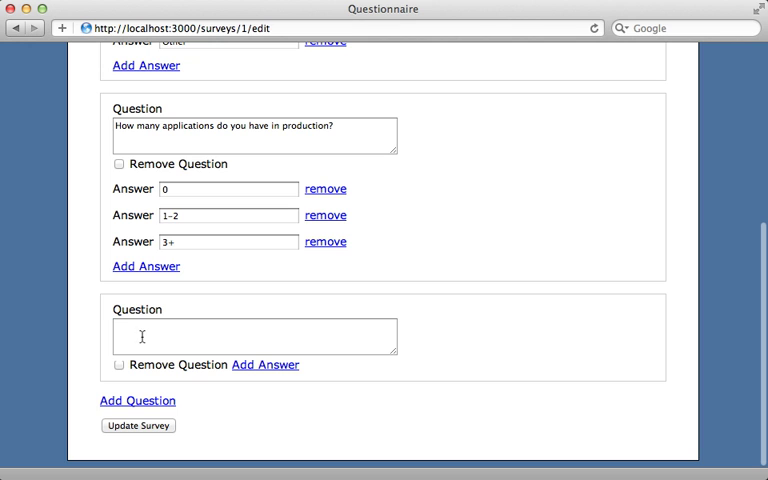
click(266, 364)
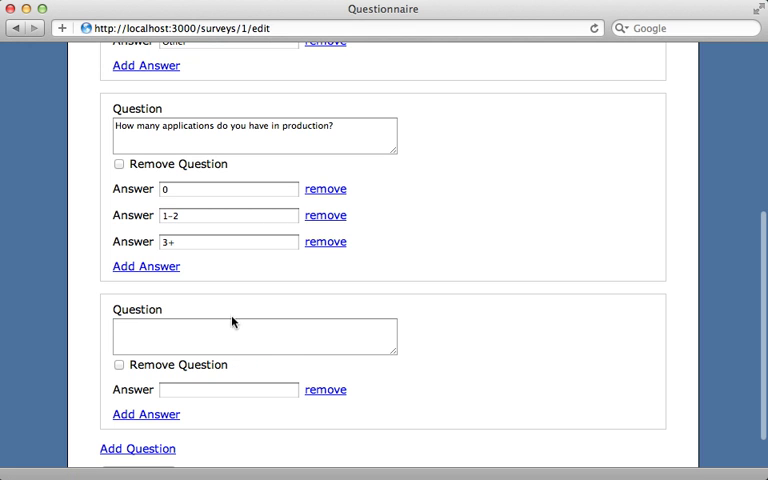
text(Foo)
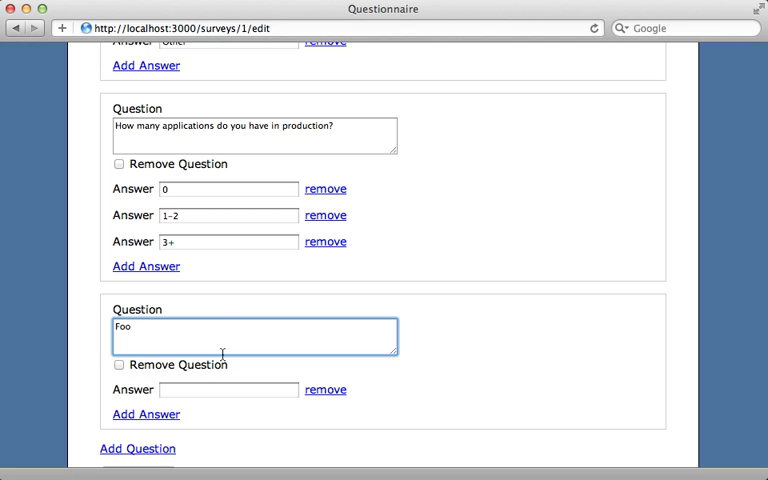
text(bar)
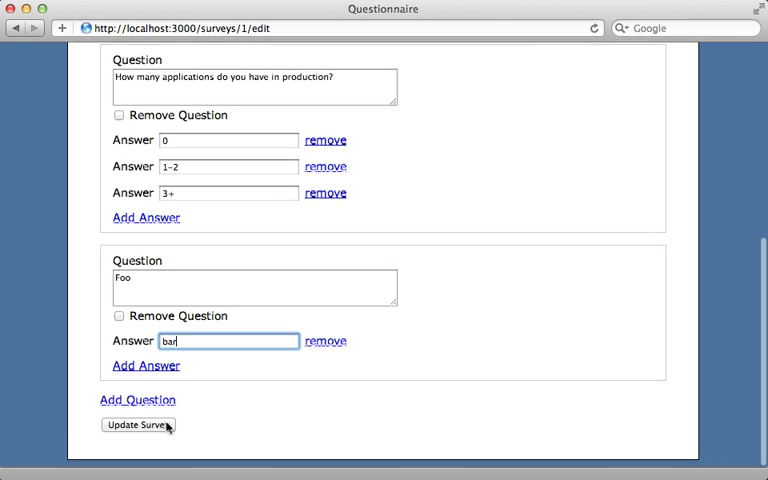
click(138, 424)
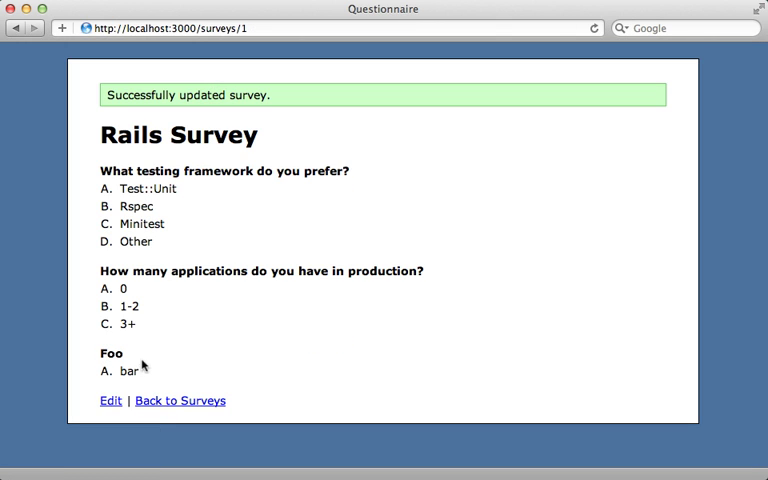
mouse_move(156, 380)
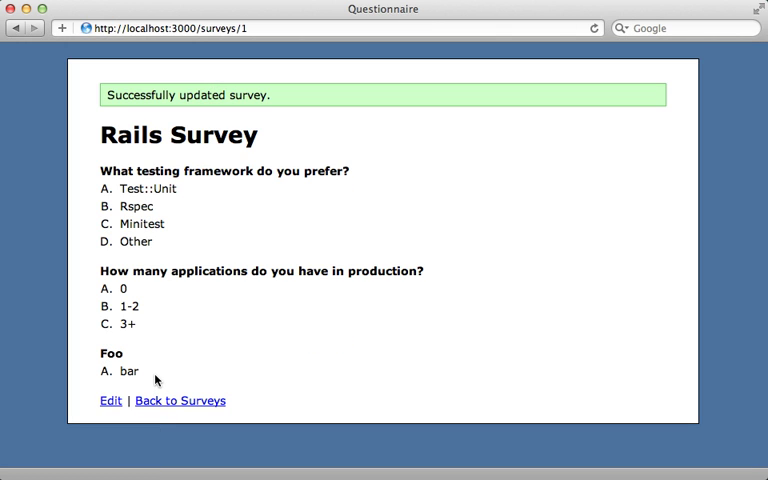
Create a new 'Schrodinger's Cat' survey asking 'How is the cat?' with two answer fields.
click(180, 400)
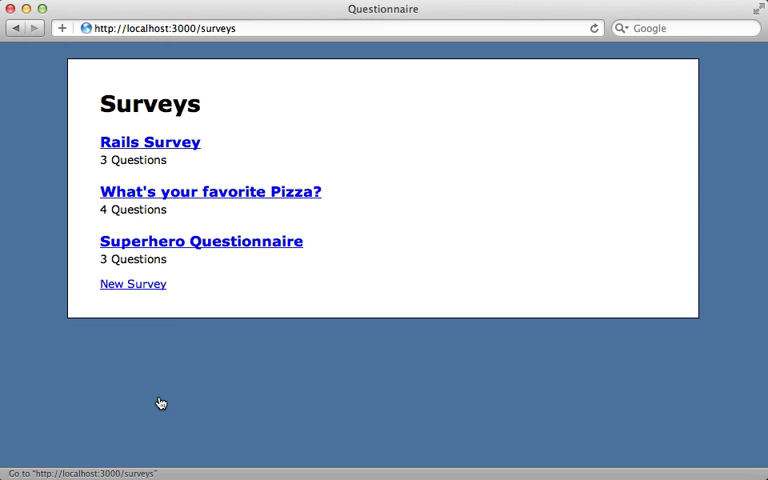
click(132, 284)
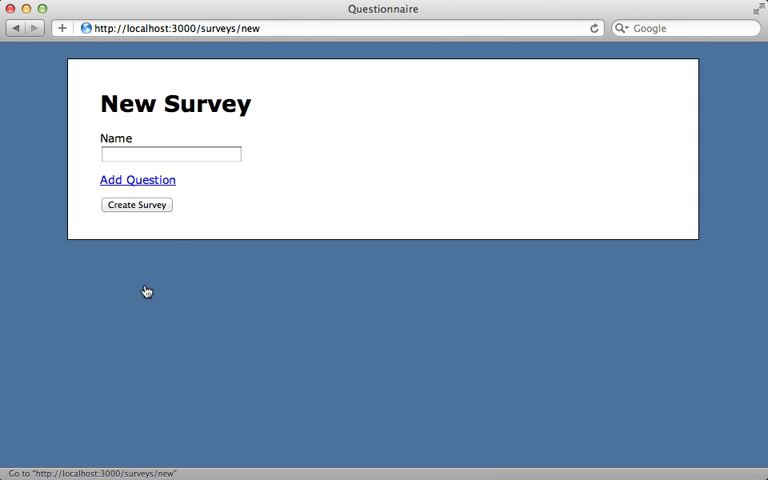
click(136, 180)
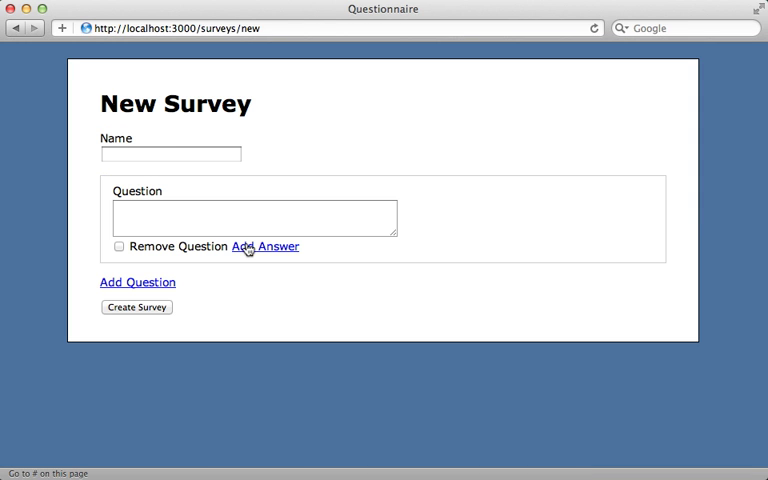
click(264, 246)
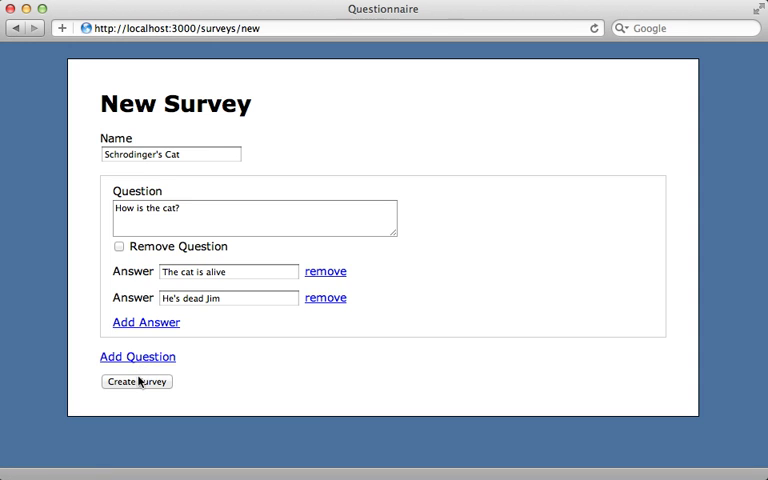
click(136, 380)
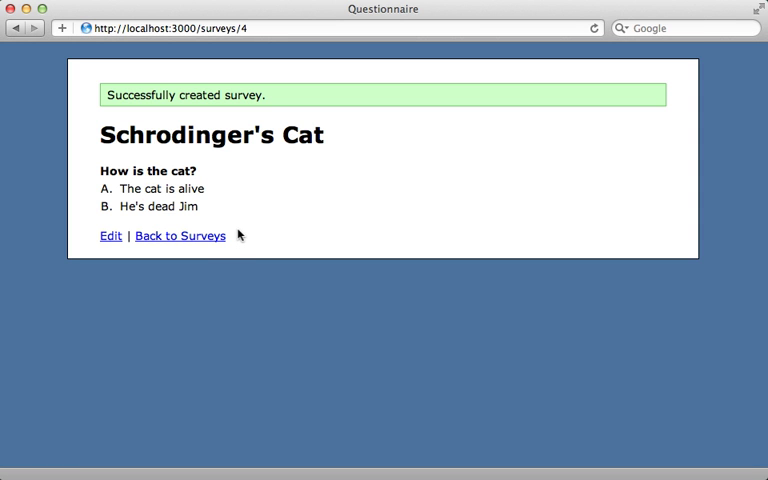
mouse_move(240, 220)
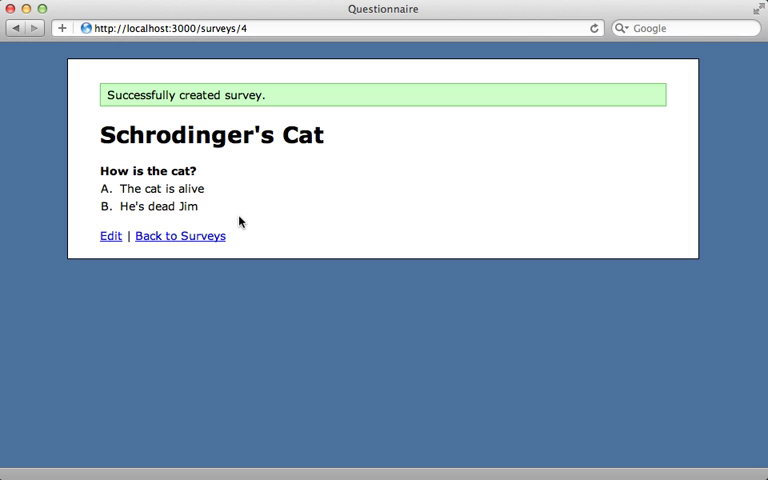
mouse_move(238, 218)
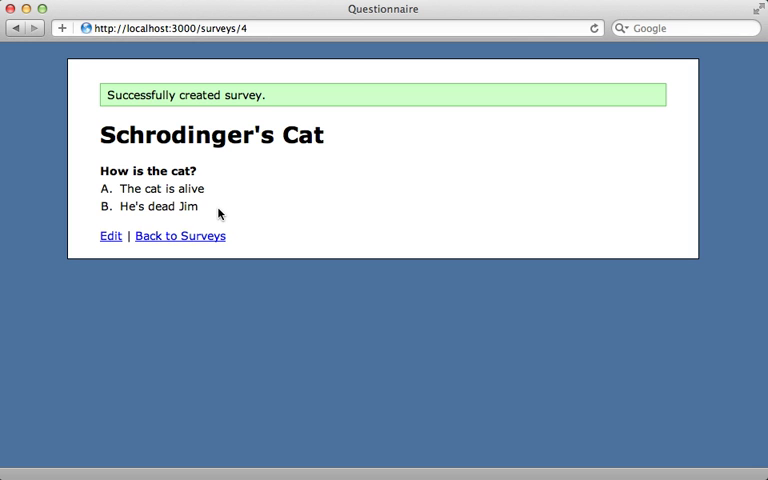